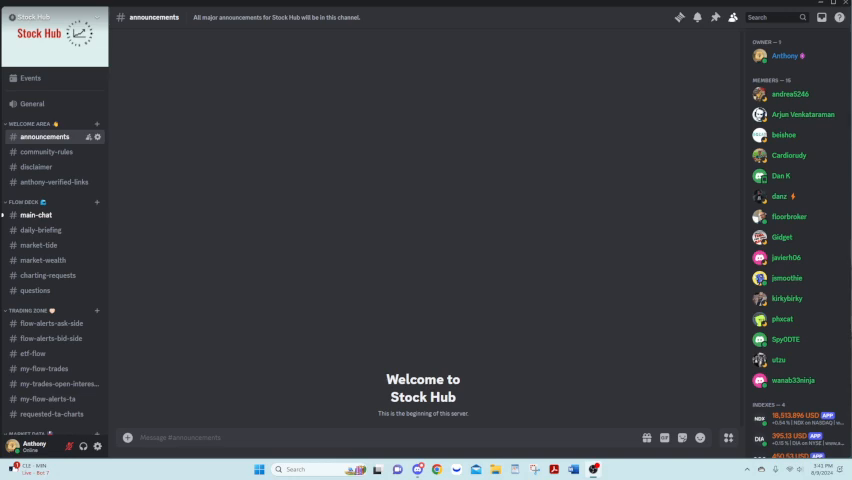
{"action": "mouse_move", "coordinate": [310, 180]}
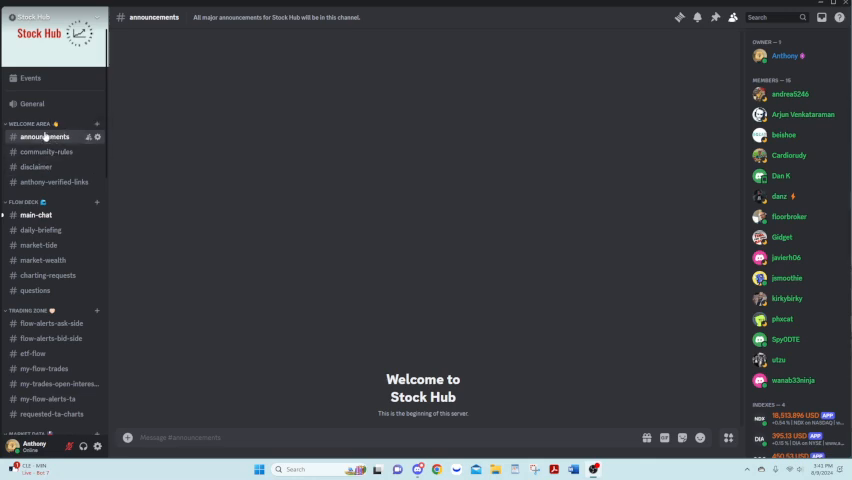
{"action": "mouse_move", "coordinate": [46, 152]}
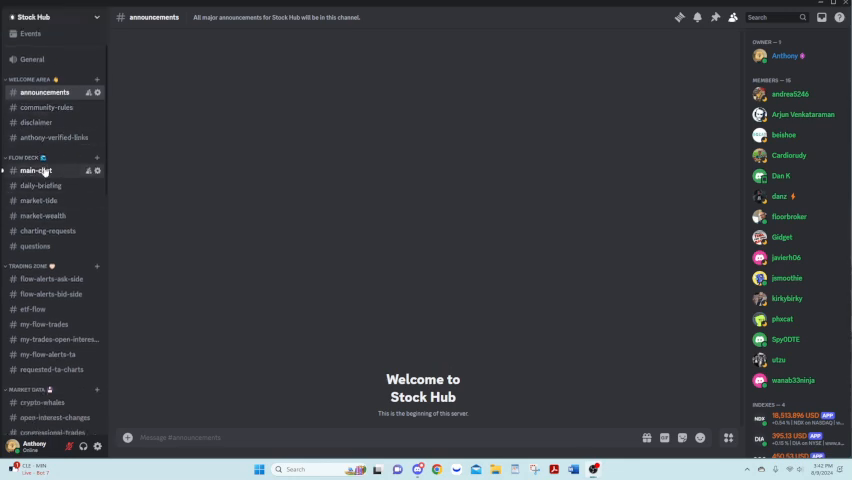
Switch to the Stock Hub #main-chat channel and bring the trading section of the sidebar into view
{"action": "left_click", "coordinate": [36, 170]}
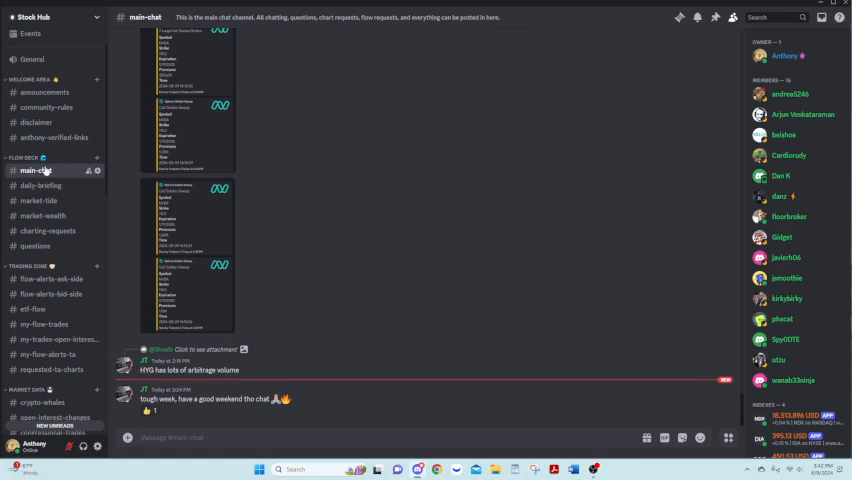
{"action": "mouse_move", "coordinate": [48, 232]}
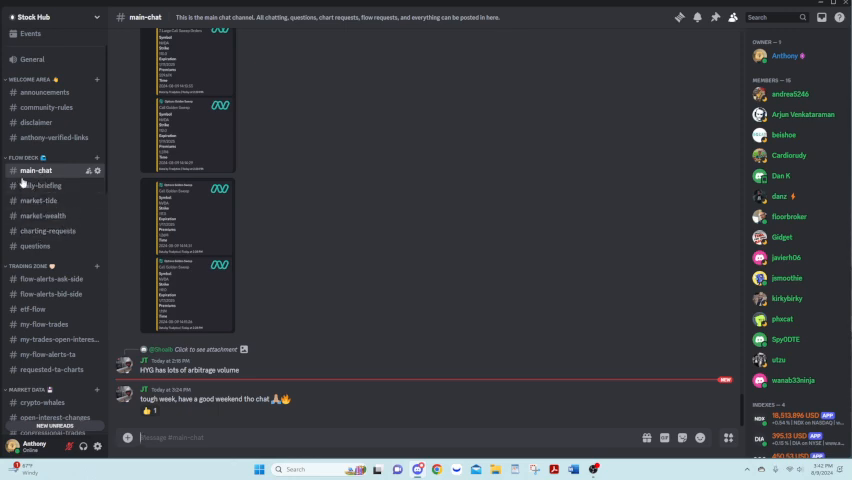
{"action": "mouse_move", "coordinate": [56, 172]}
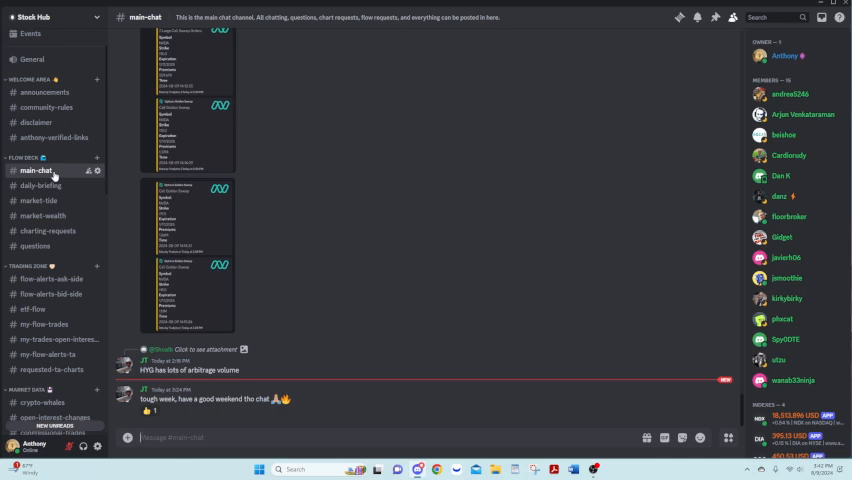
{"action": "scroll", "scroll_direction": "down", "scroll_amount": 3}
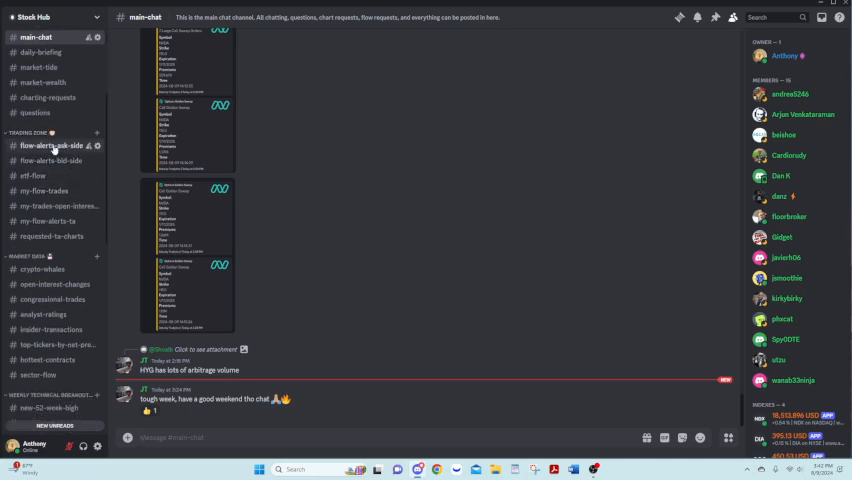
Browse flow-alerts-ask-side, flow-alerts-bid-side and ETF flow, then land on my-flow-trades
{"action": "left_click", "coordinate": [48, 144]}
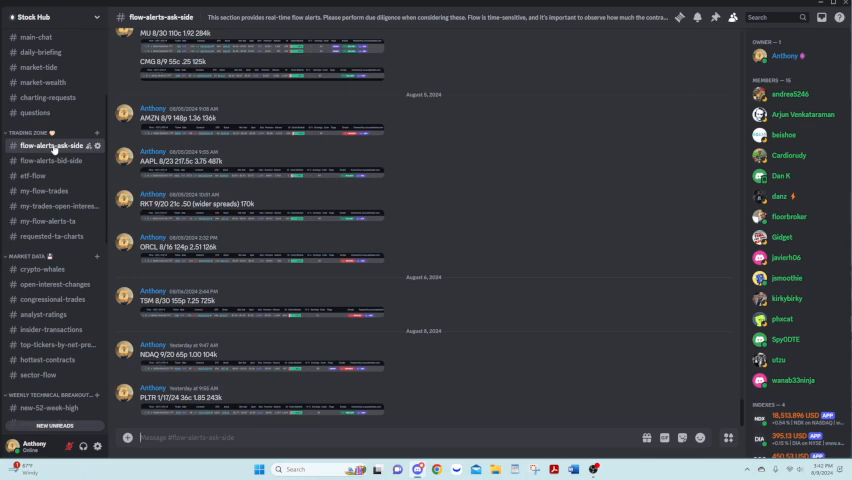
{"action": "left_click", "coordinate": [48, 160]}
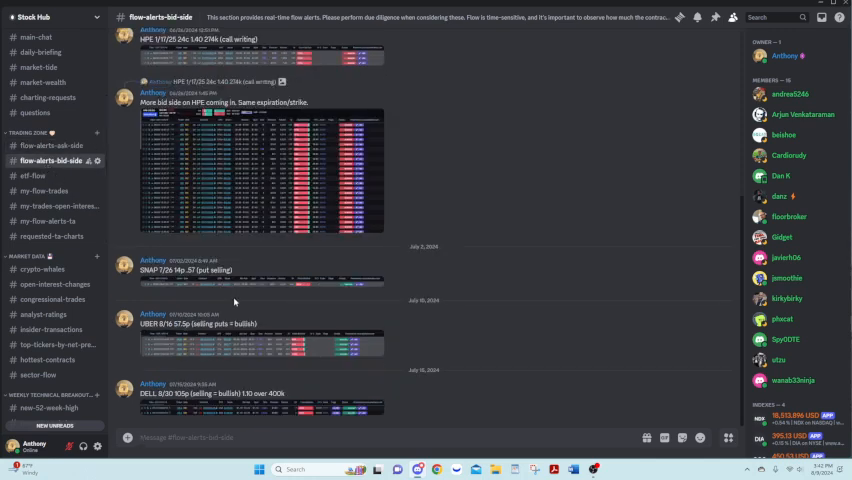
{"action": "left_click", "coordinate": [32, 176]}
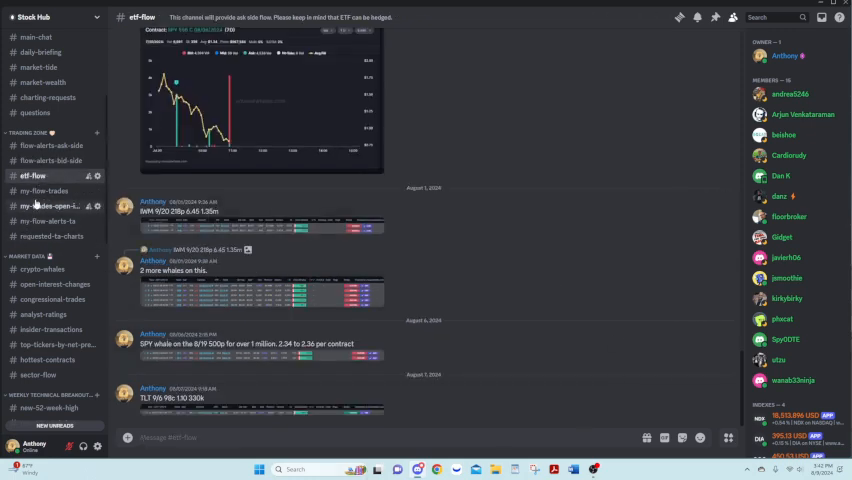
{"action": "left_click", "coordinate": [44, 192]}
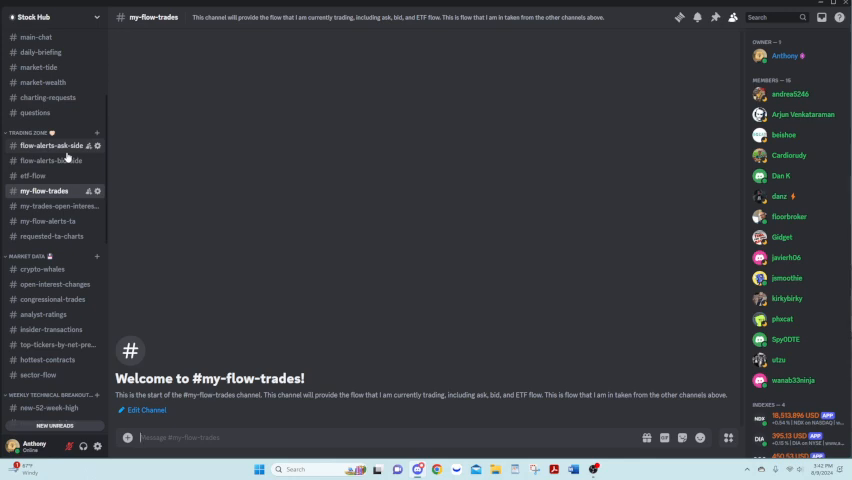
{"action": "mouse_move", "coordinate": [252, 168]}
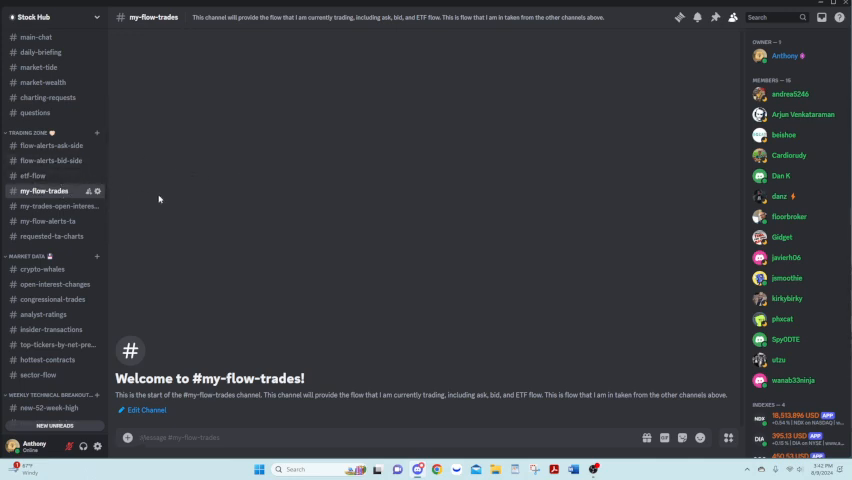
Glance at my-trades-open-interest-updates, return to my-flow-trades, then view requested-ta-charts
{"action": "left_click", "coordinate": [56, 206]}
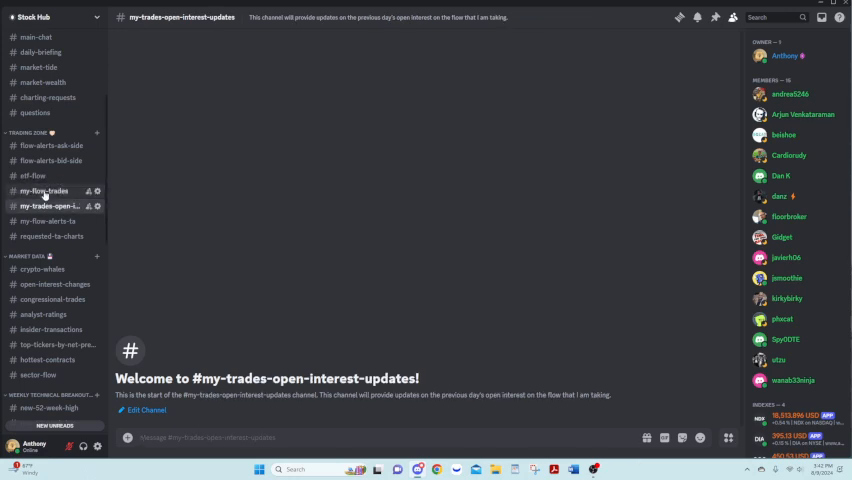
{"action": "left_click", "coordinate": [44, 190]}
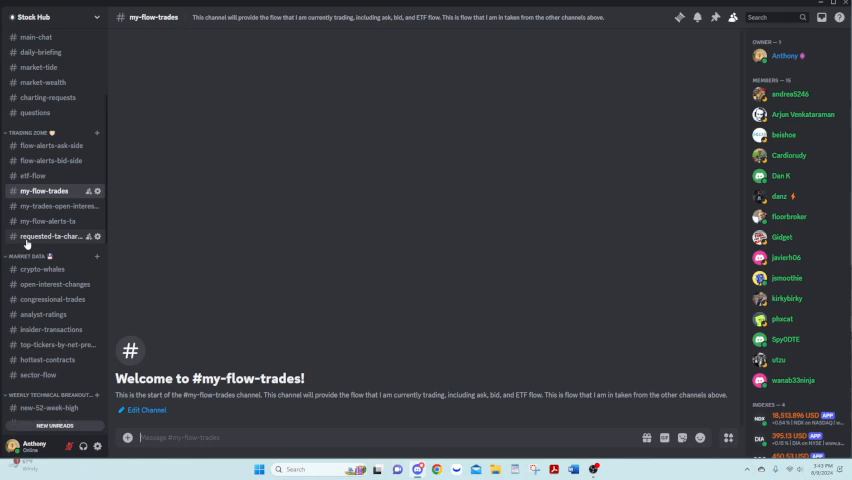
{"action": "left_click", "coordinate": [52, 236]}
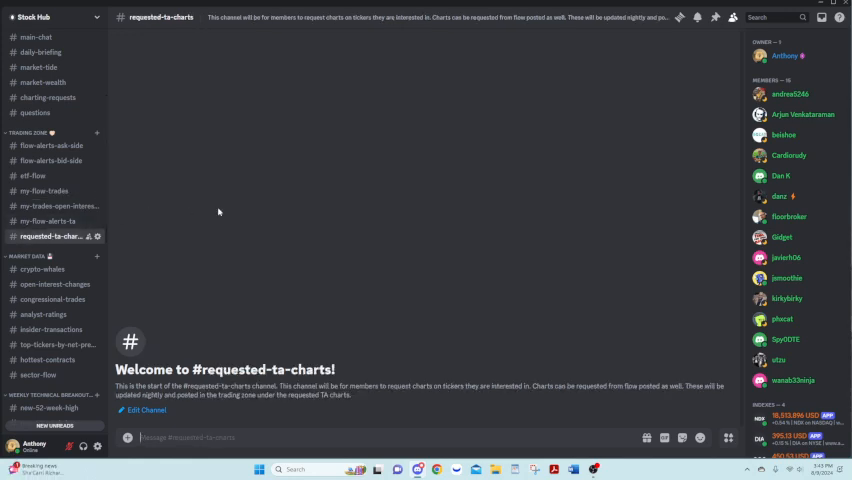
{"action": "scroll", "scroll_direction": "down", "scroll_amount": 3}
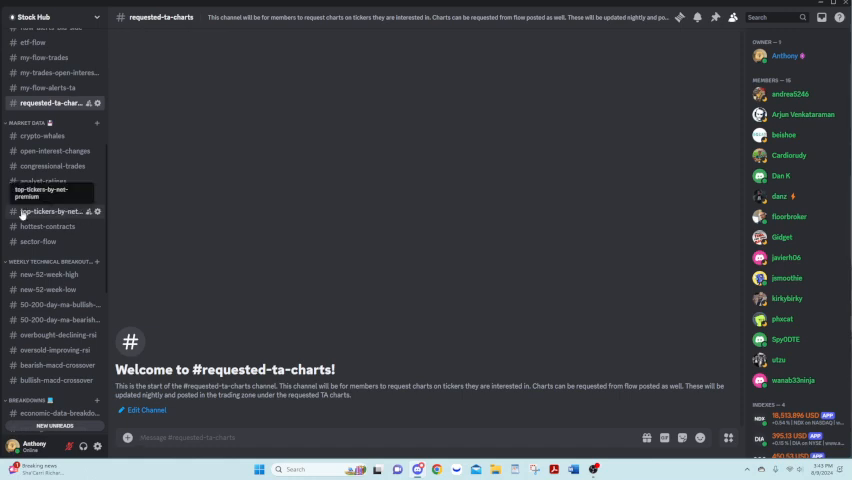
View the crypto-whales chart posts and scroll down through the lower channel categories
{"action": "left_click", "coordinate": [44, 136]}
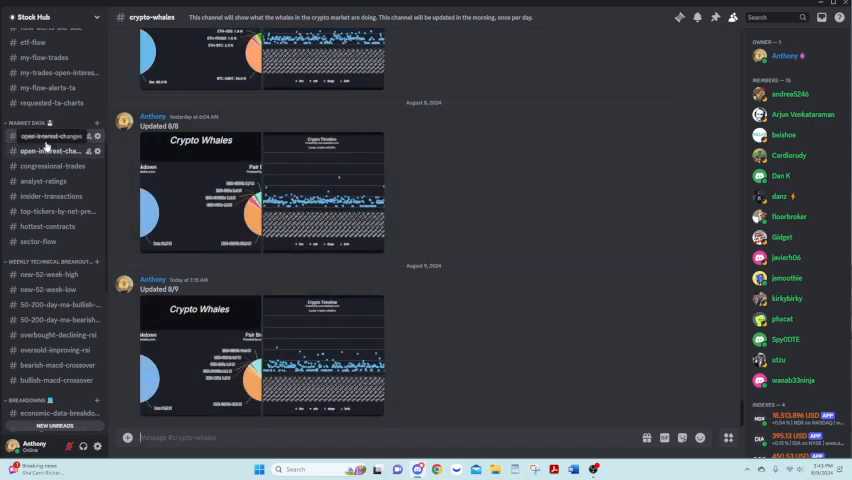
{"action": "left_click", "coordinate": [50, 136]}
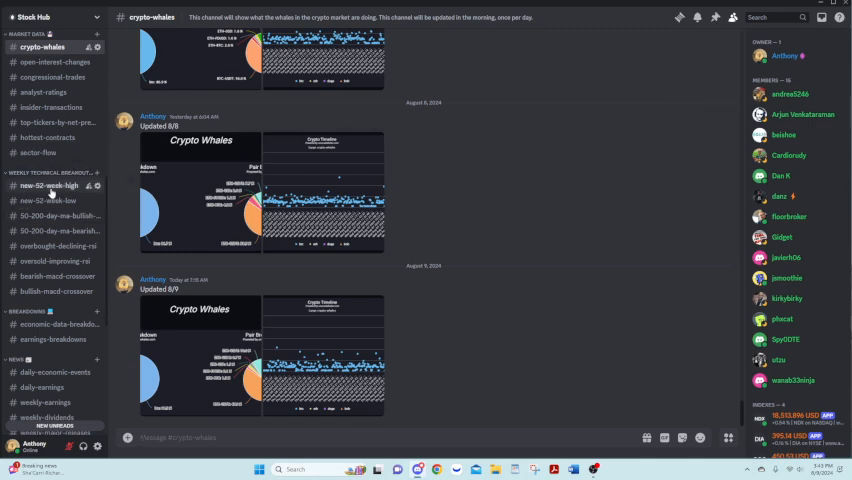
{"action": "mouse_move", "coordinate": [50, 216]}
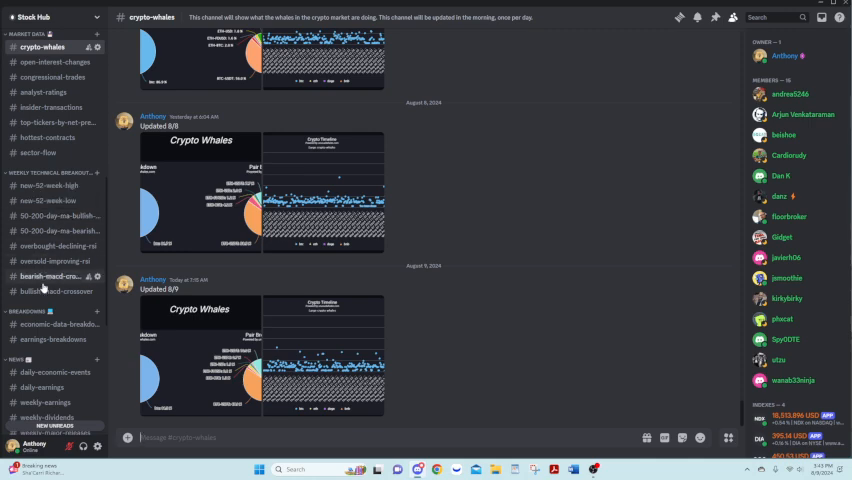
{"action": "scroll", "scroll_direction": "down", "scroll_amount": 3}
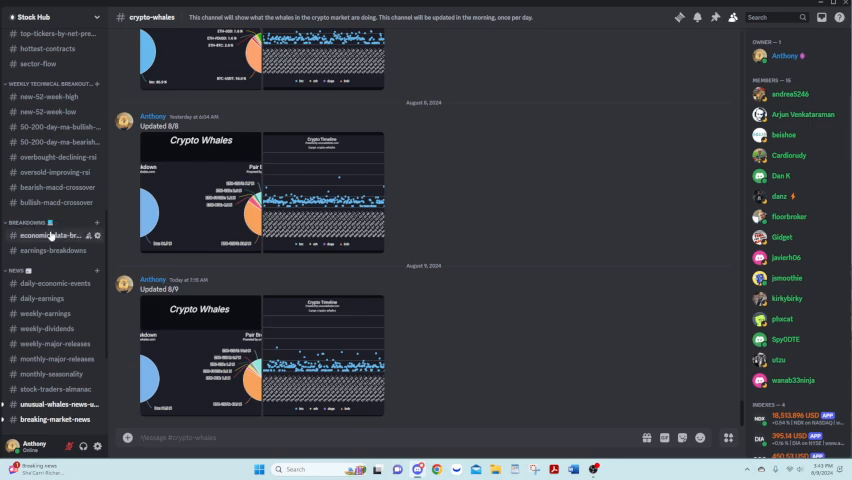
{"action": "mouse_move", "coordinate": [42, 250]}
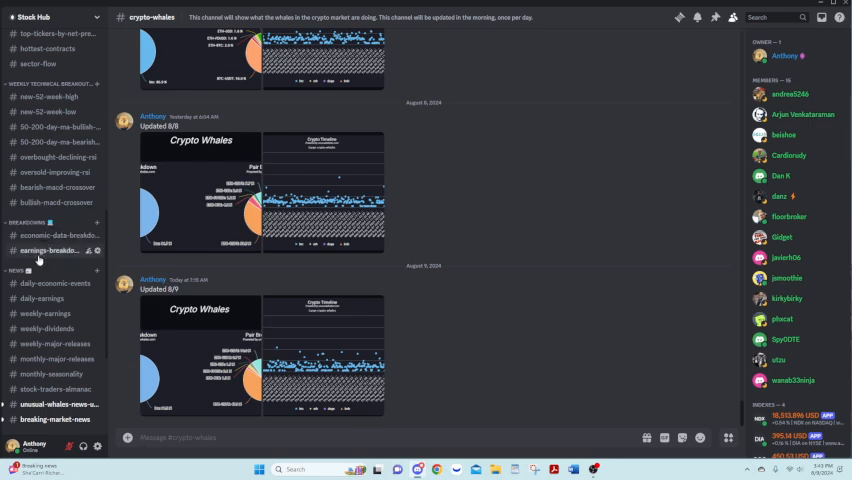
{"action": "scroll", "scroll_direction": "down", "scroll_amount": 3}
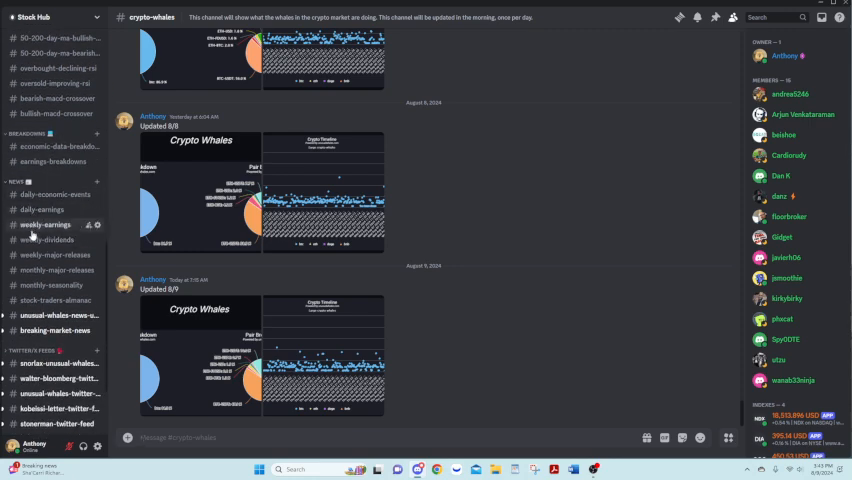
{"action": "mouse_move", "coordinate": [56, 194]}
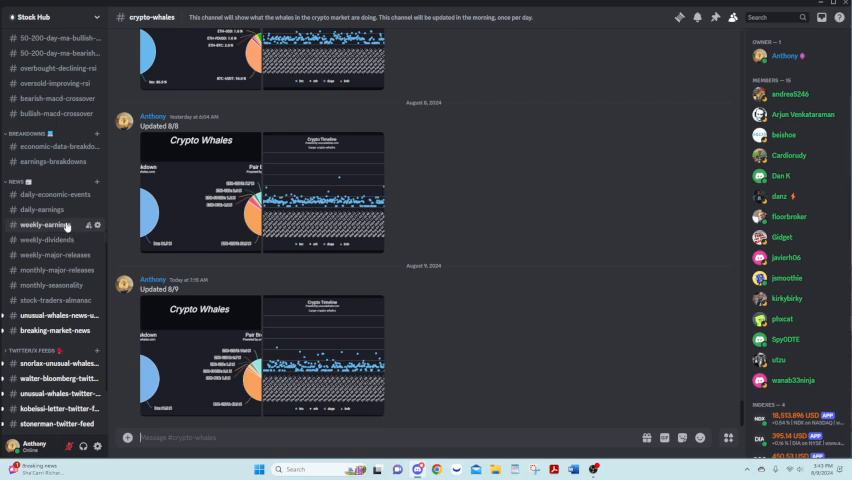
{"action": "mouse_move", "coordinate": [44, 256]}
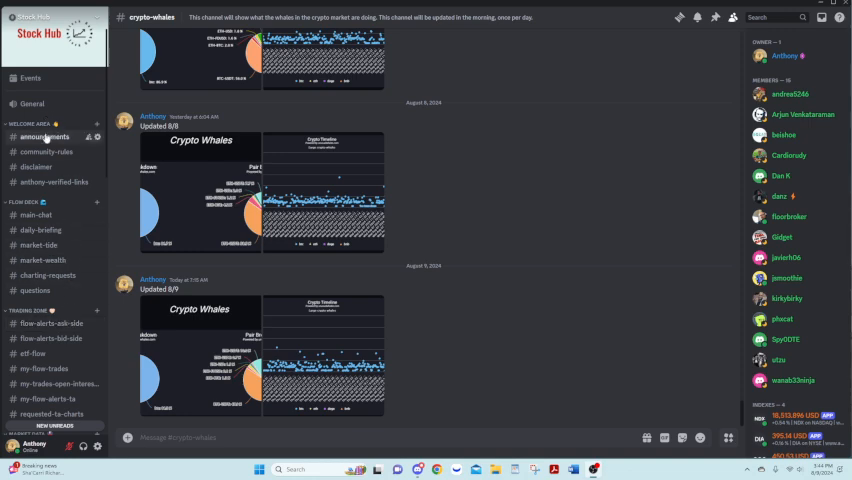
Stop briefly in announcements, then read the guidelines posted in community-rules
{"action": "left_click", "coordinate": [44, 136]}
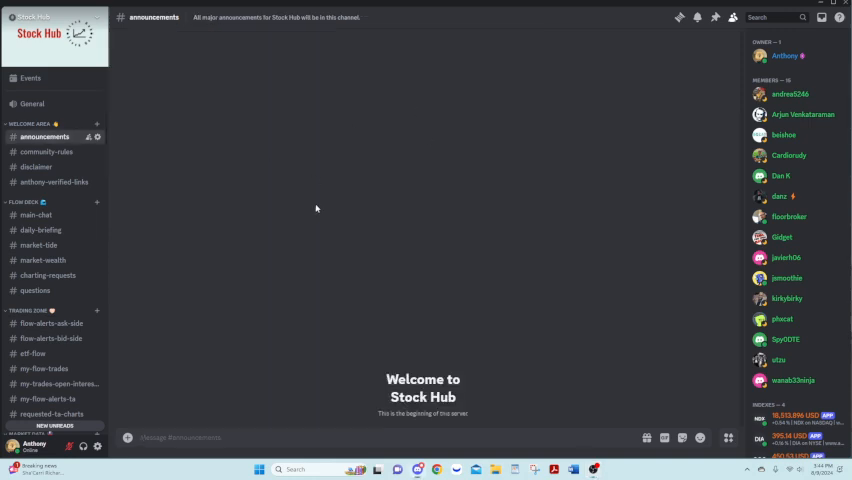
{"action": "mouse_move", "coordinate": [410, 136]}
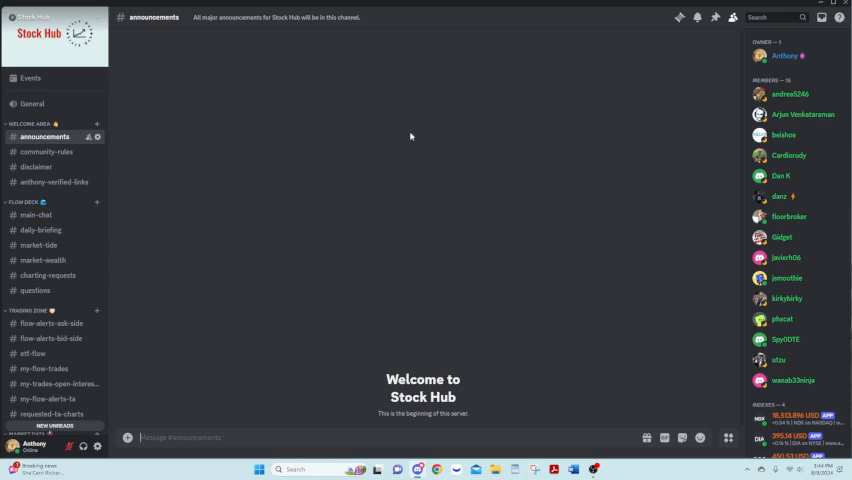
{"action": "mouse_move", "coordinate": [506, 308]}
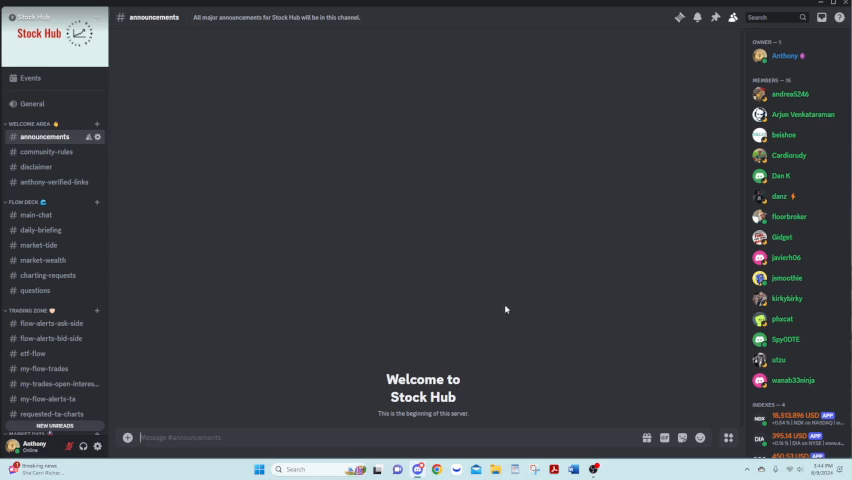
{"action": "mouse_move", "coordinate": [354, 180]}
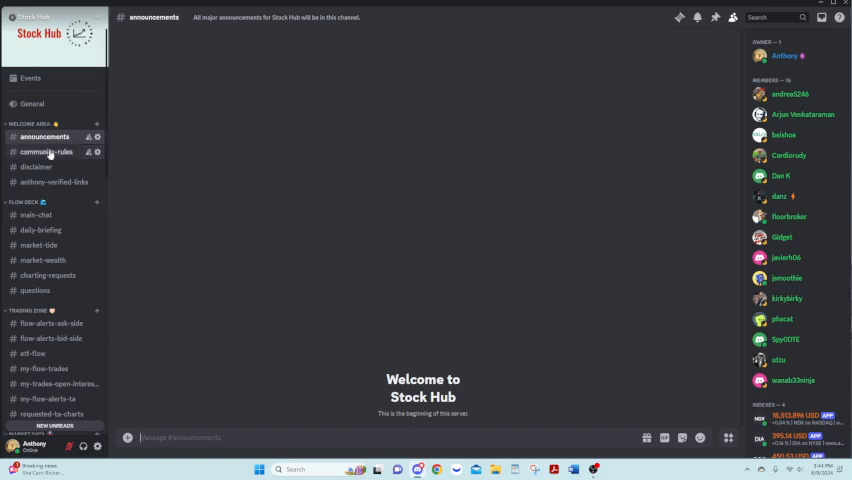
{"action": "left_click", "coordinate": [46, 152]}
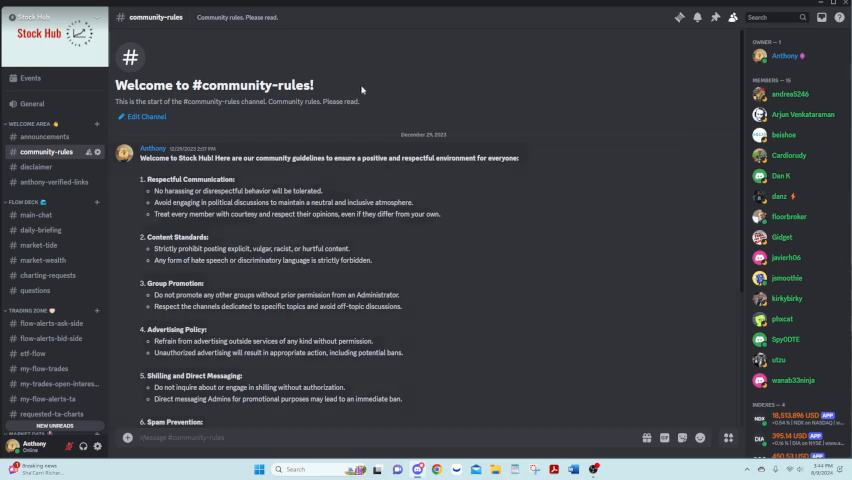
{"action": "scroll", "scroll_direction": "down", "scroll_amount": 3}
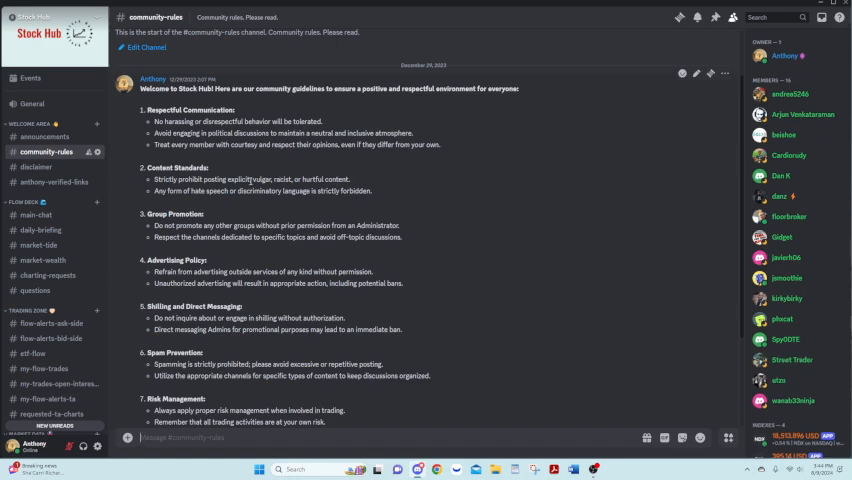
View the legal disclaimer text in the Stock Hub disclaimer channel
{"action": "left_click", "coordinate": [36, 168]}
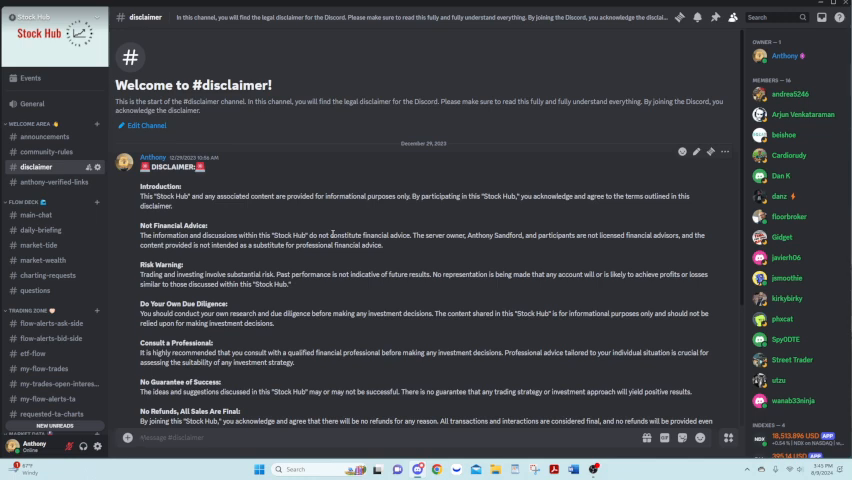
{"action": "mouse_move", "coordinate": [384, 258]}
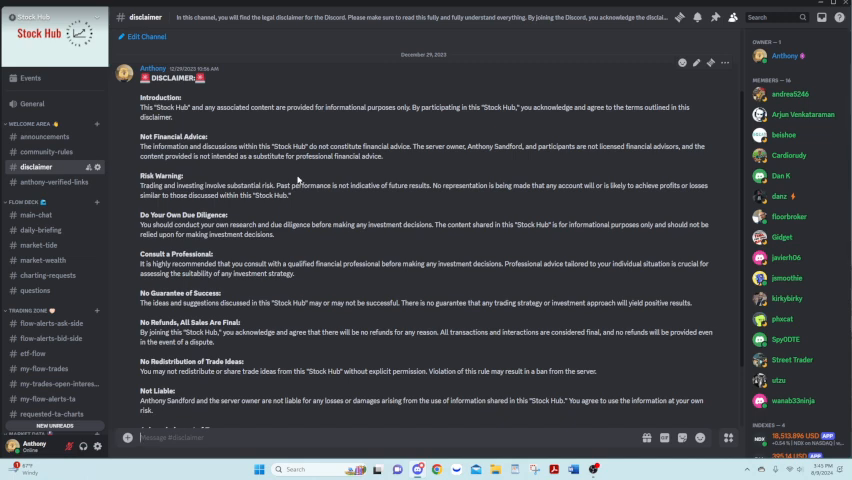
{"action": "mouse_move", "coordinate": [170, 196]}
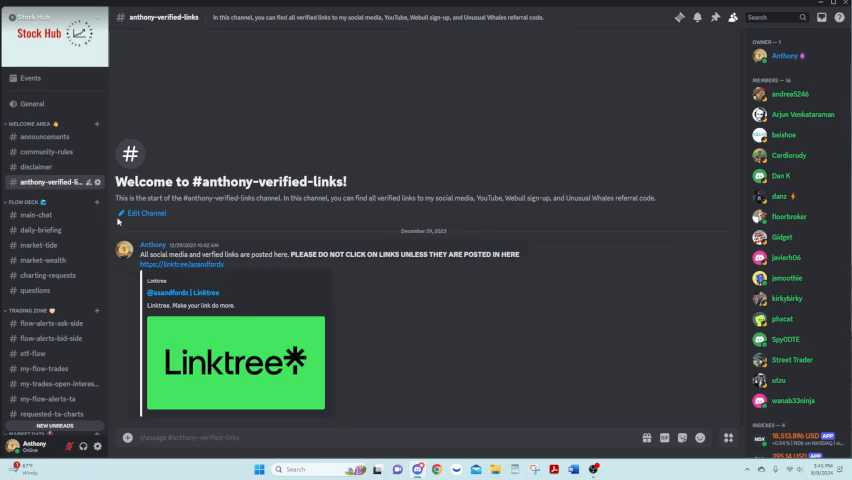
Review the recent main-chat conversation, then bring up the daily-briefing morning posts
{"action": "left_click", "coordinate": [36, 216]}
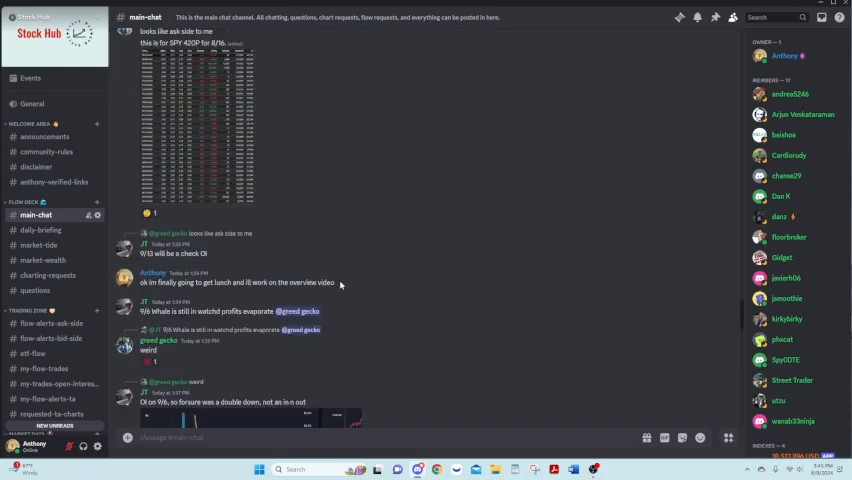
{"action": "scroll", "scroll_direction": "down", "scroll_amount": 3}
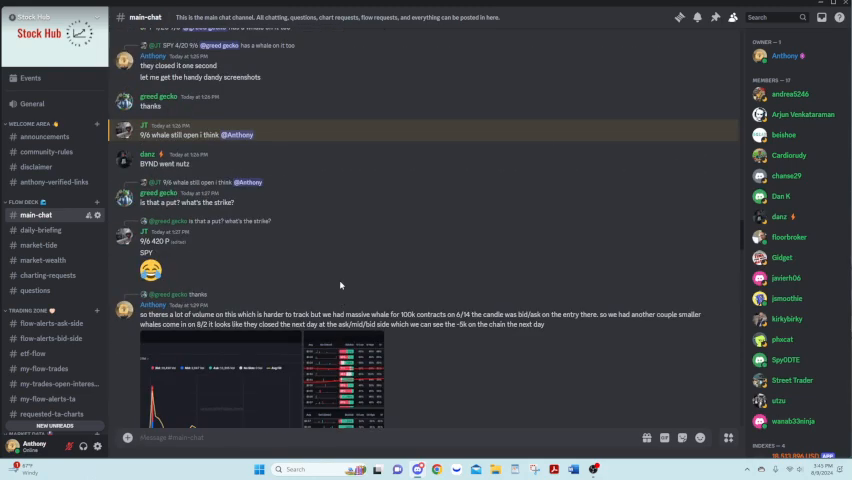
{"action": "scroll", "scroll_direction": "down", "scroll_amount": 3}
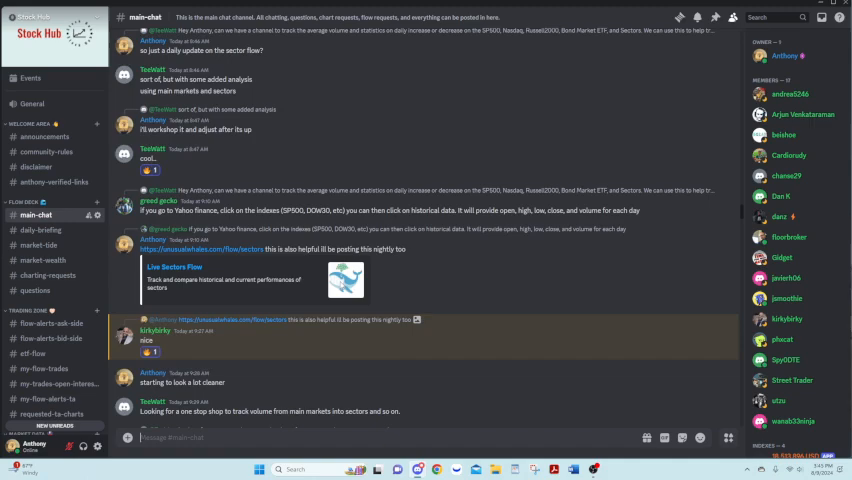
{"action": "scroll", "scroll_direction": "down", "scroll_amount": 3}
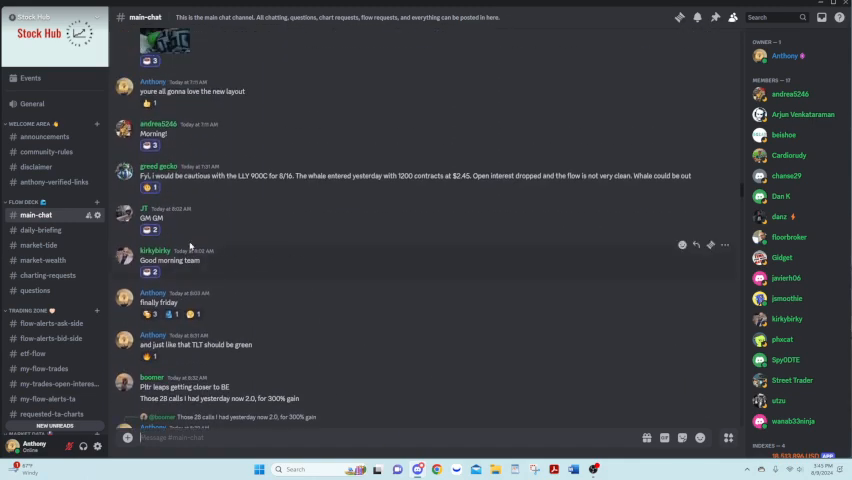
{"action": "left_click", "coordinate": [36, 230]}
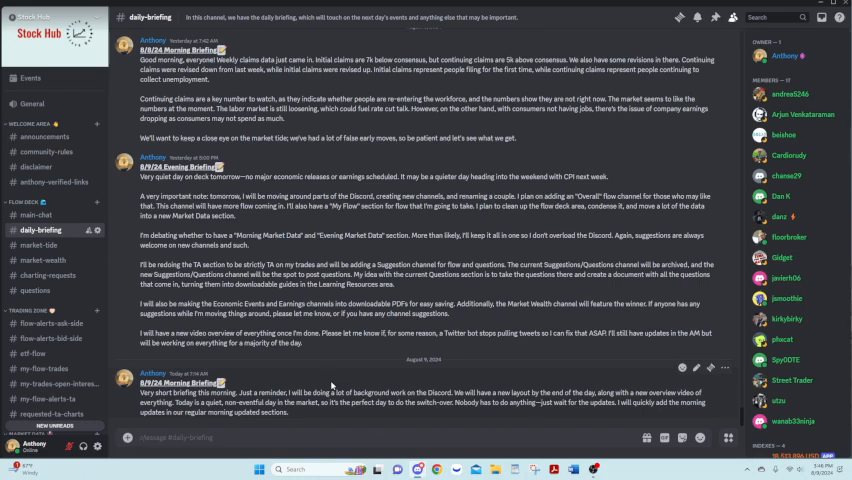
Visit market-tide and market-wealth, ending on the empty charting-requests channel
{"action": "left_click", "coordinate": [38, 244]}
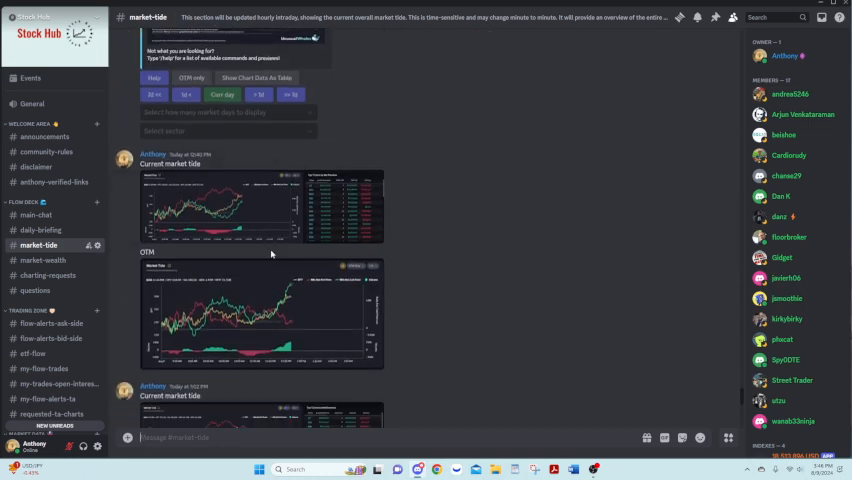
{"action": "left_click", "coordinate": [44, 260]}
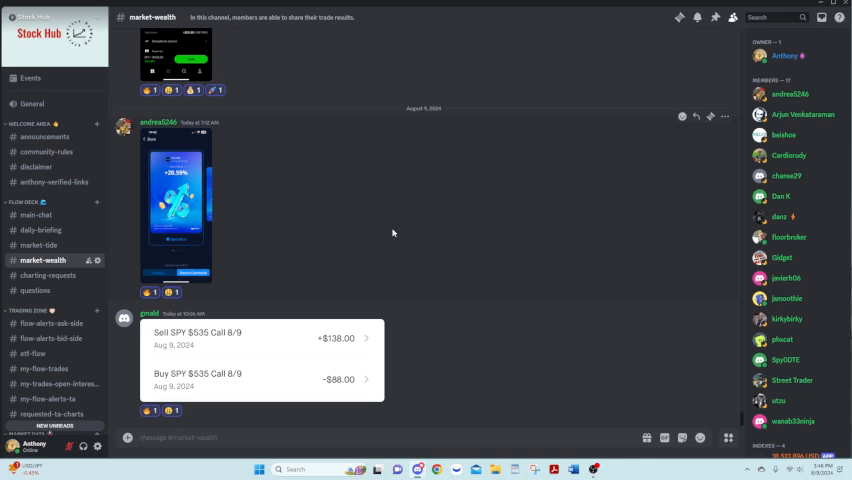
{"action": "left_click", "coordinate": [48, 276]}
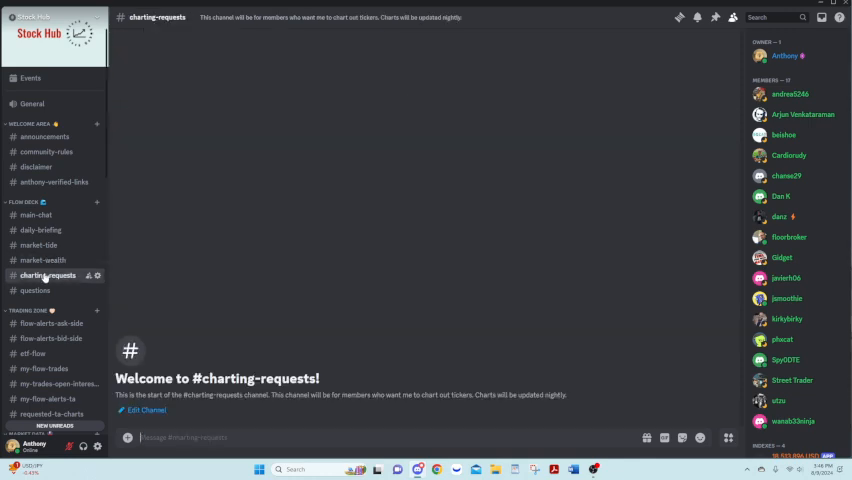
{"action": "mouse_move", "coordinate": [288, 268]}
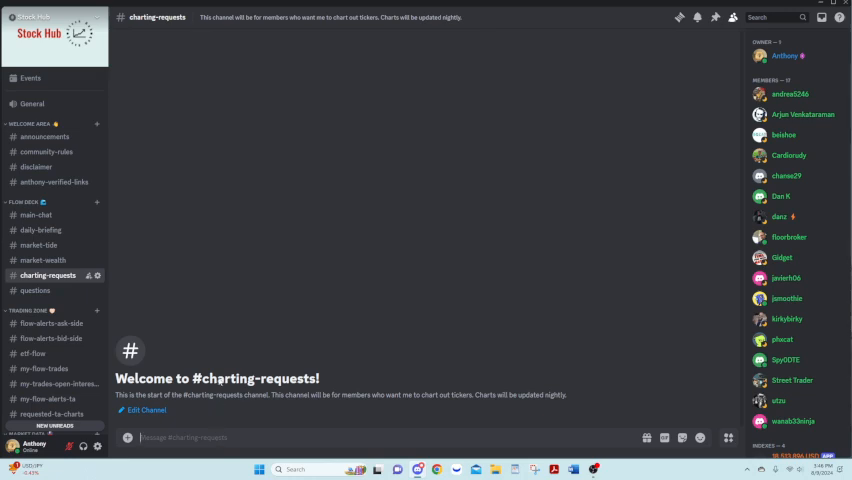
Read the questions channel's member Q&A down to the latest messages
{"action": "left_click", "coordinate": [36, 290]}
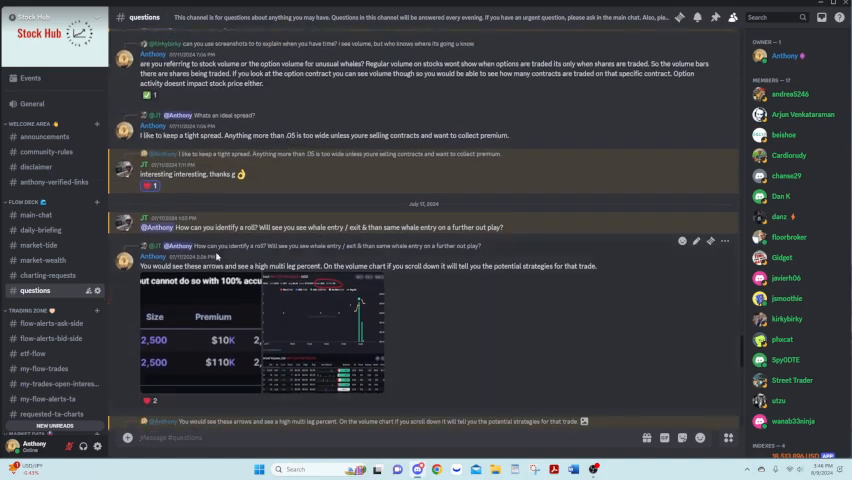
{"action": "scroll", "scroll_direction": "down", "scroll_amount": 3}
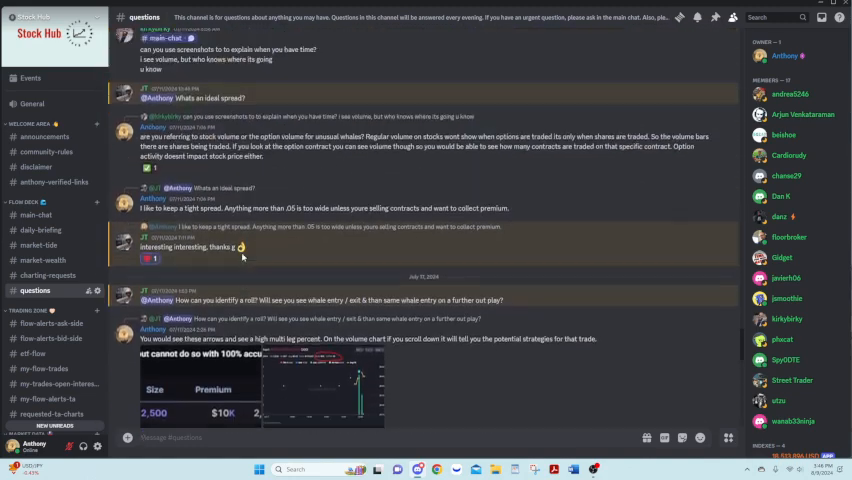
{"action": "scroll", "scroll_direction": "down", "scroll_amount": 3}
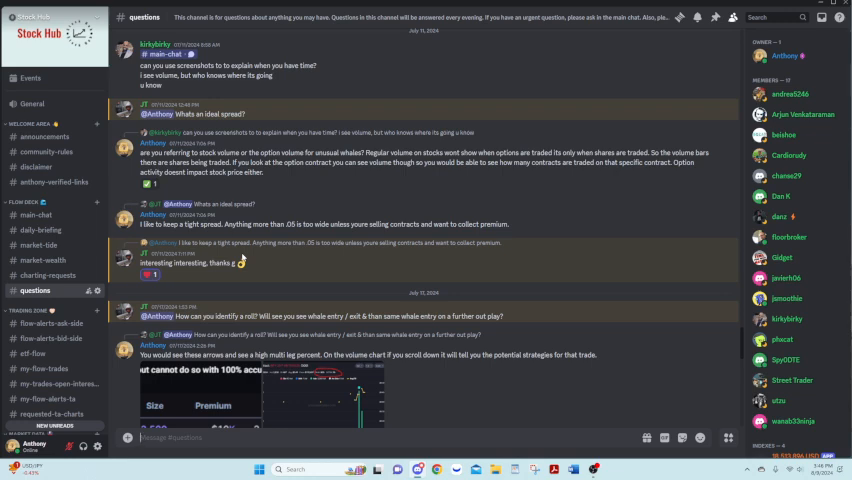
{"action": "scroll", "scroll_direction": "down", "scroll_amount": 3}
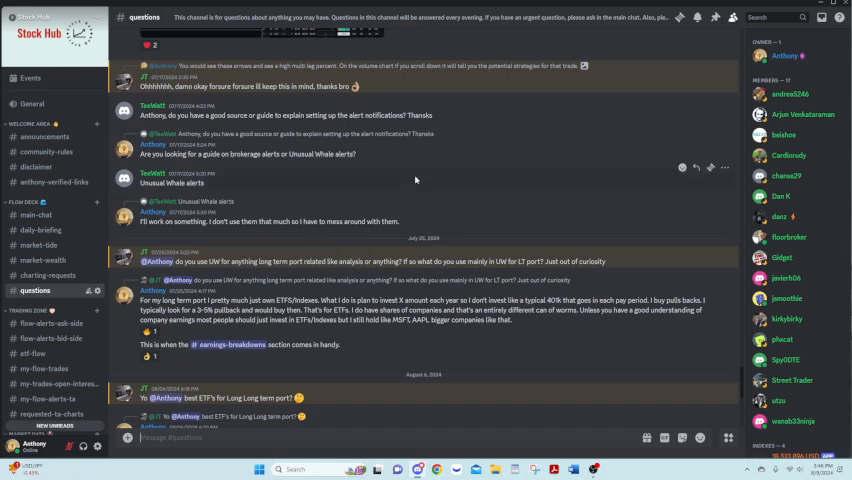
{"action": "scroll", "scroll_direction": "down", "scroll_amount": 3}
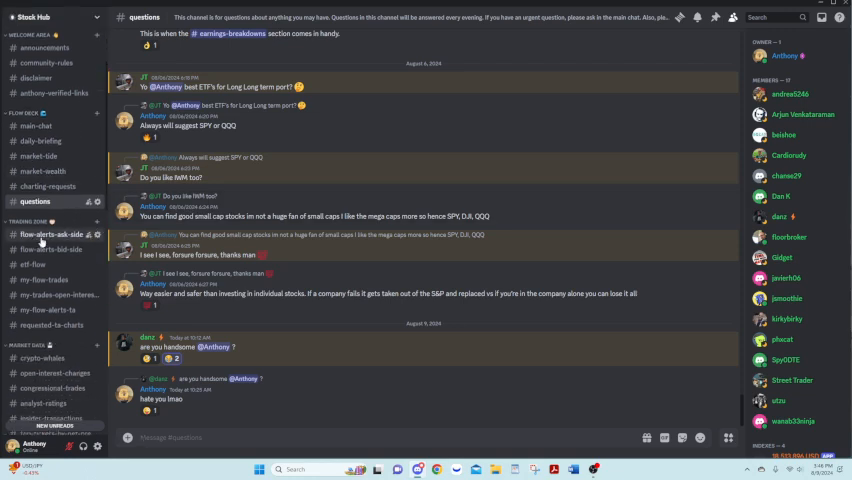
Revisit flow-alerts-ask-side, then view the etf-flow posts and chart under Trading Flow
{"action": "left_click", "coordinate": [52, 234]}
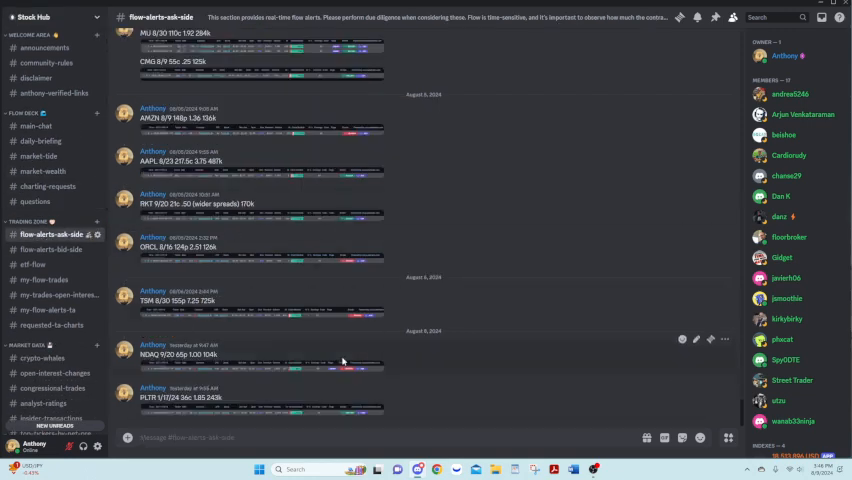
{"action": "mouse_move", "coordinate": [316, 350]}
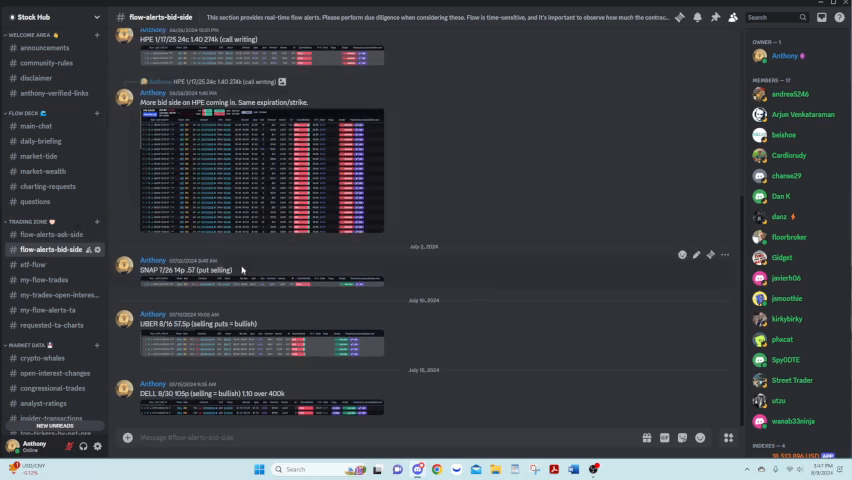
{"action": "mouse_move", "coordinate": [250, 302]}
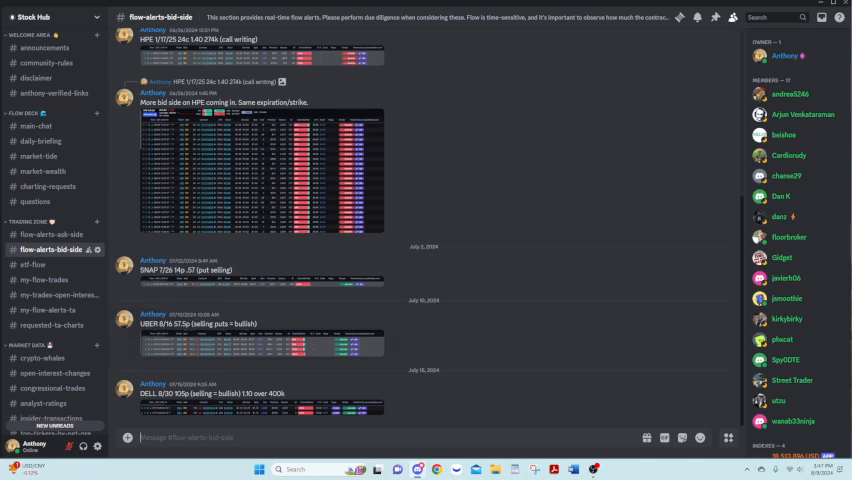
{"action": "left_click", "coordinate": [40, 264]}
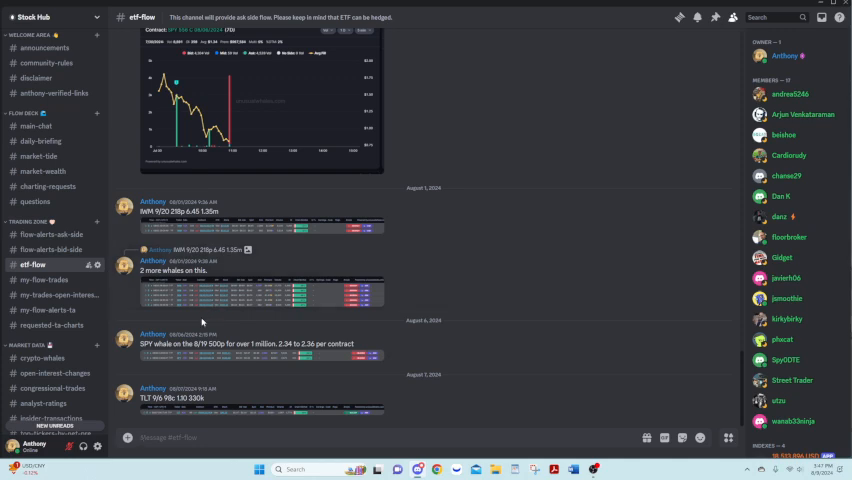
{"action": "mouse_move", "coordinate": [188, 254]}
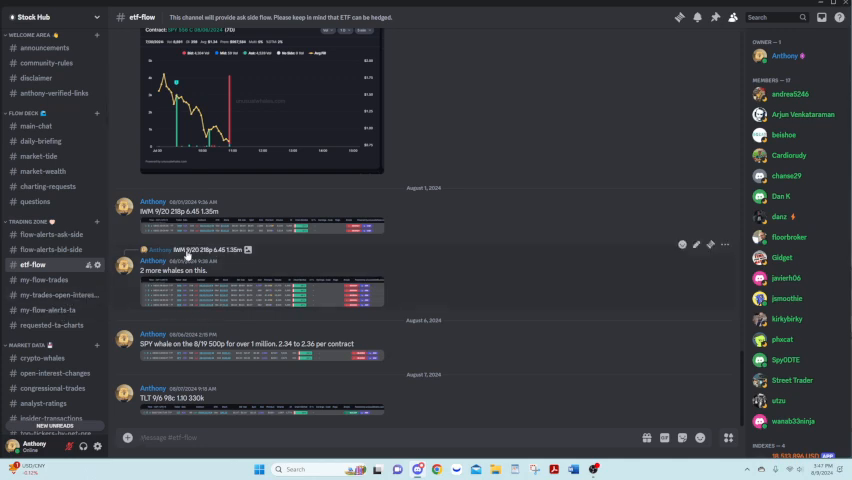
Visit the my-flow-trades channel, then land on requested-ta-charts
{"action": "left_click", "coordinate": [44, 280]}
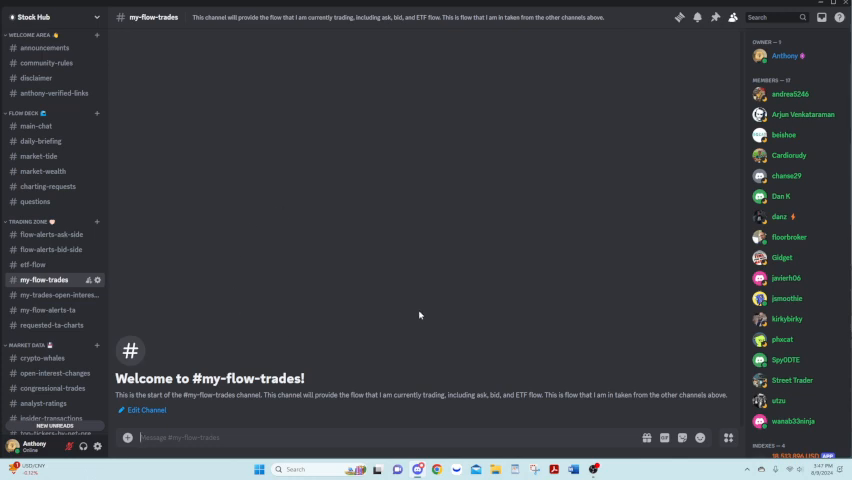
{"action": "mouse_move", "coordinate": [366, 290]}
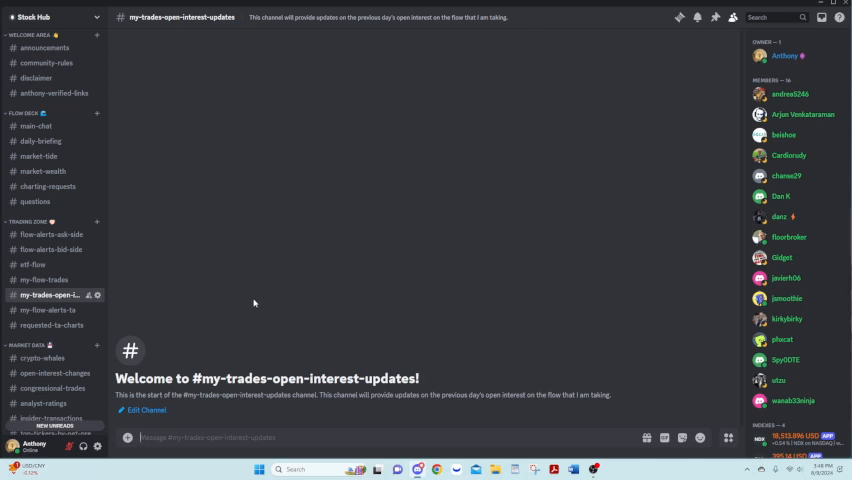
{"action": "left_click", "coordinate": [50, 324]}
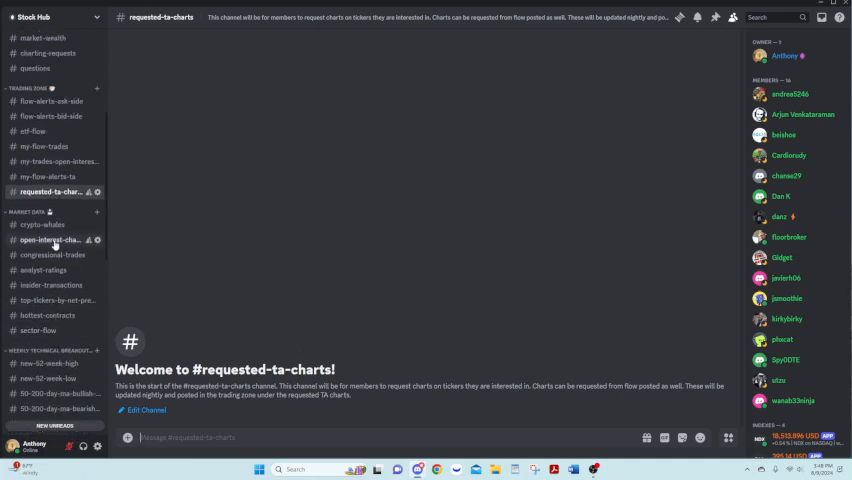
Visit the crypto-whales, analyst-ratings and insider-transactions channels in turn
{"action": "left_click", "coordinate": [44, 224]}
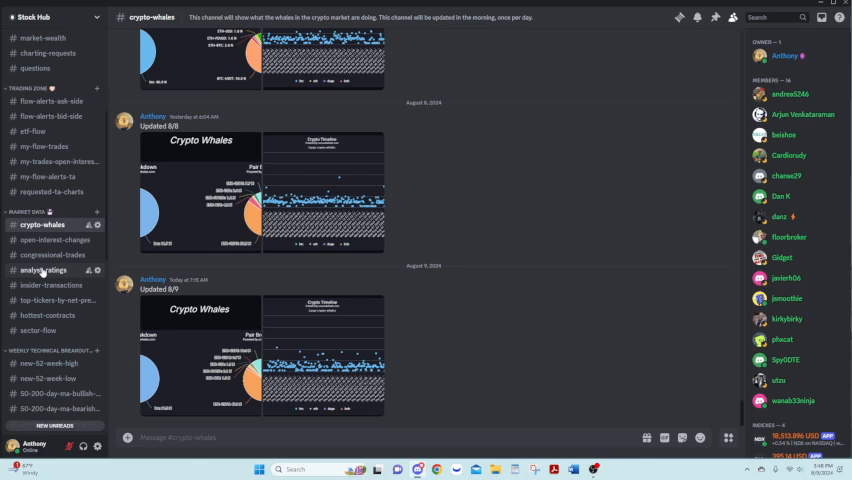
{"action": "mouse_move", "coordinate": [44, 316]}
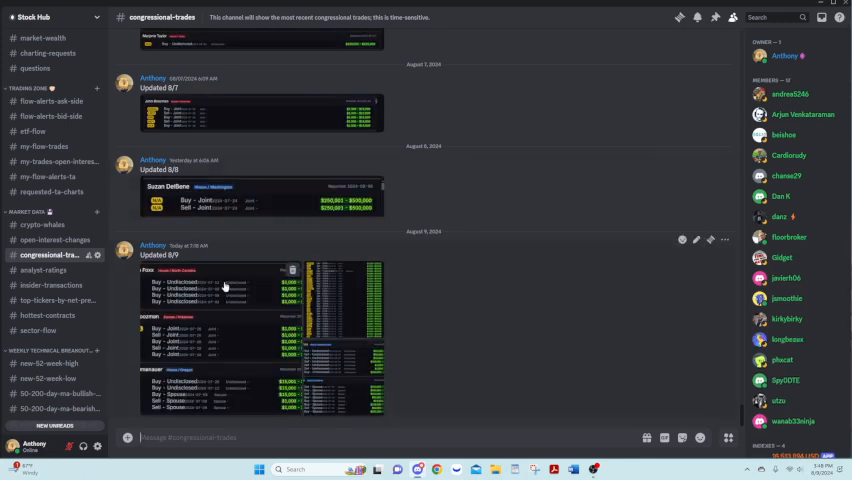
{"action": "left_click", "coordinate": [46, 270]}
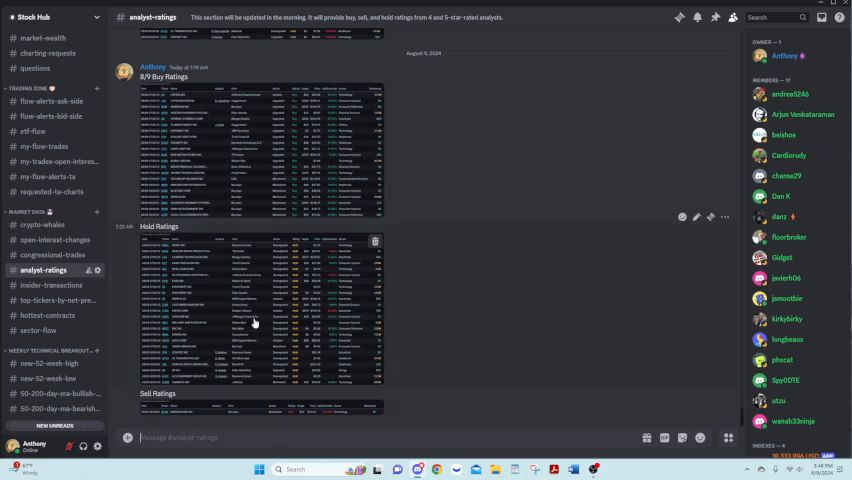
{"action": "left_click", "coordinate": [56, 284]}
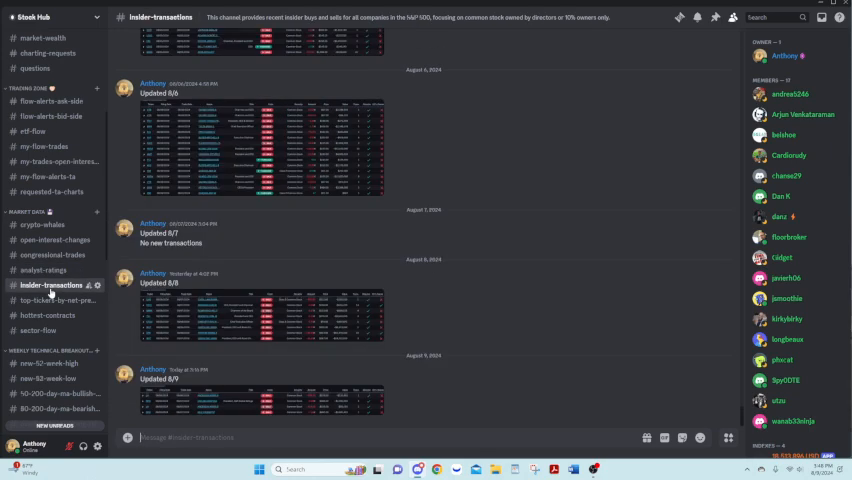
{"action": "mouse_move", "coordinate": [270, 162]}
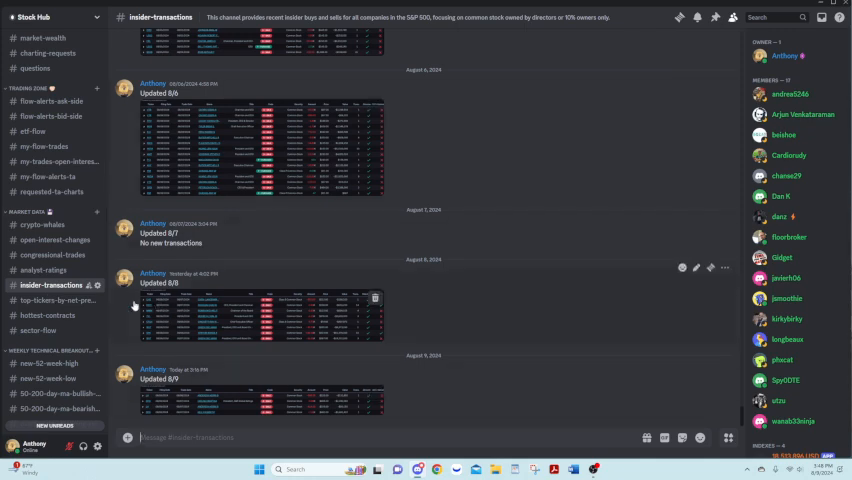
Continue through top-tickers-by-net-premium and bullish-contracts, finishing on sector-flow
{"action": "left_click", "coordinate": [56, 300]}
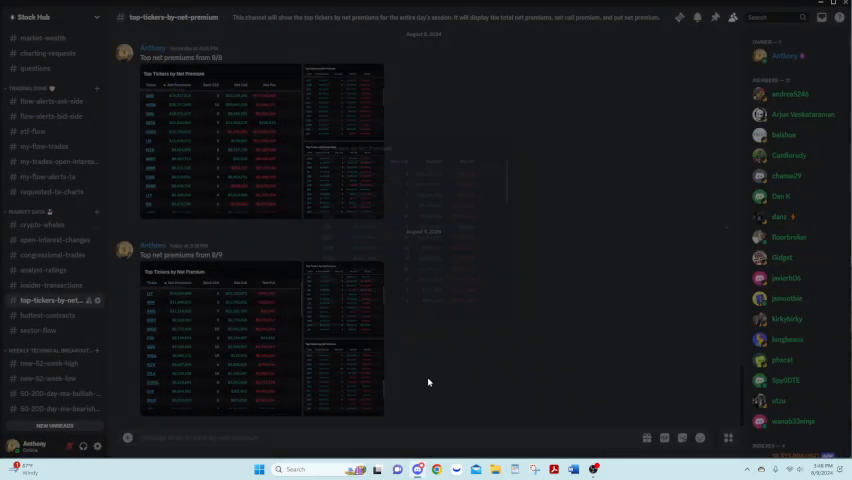
{"action": "left_click", "coordinate": [48, 316]}
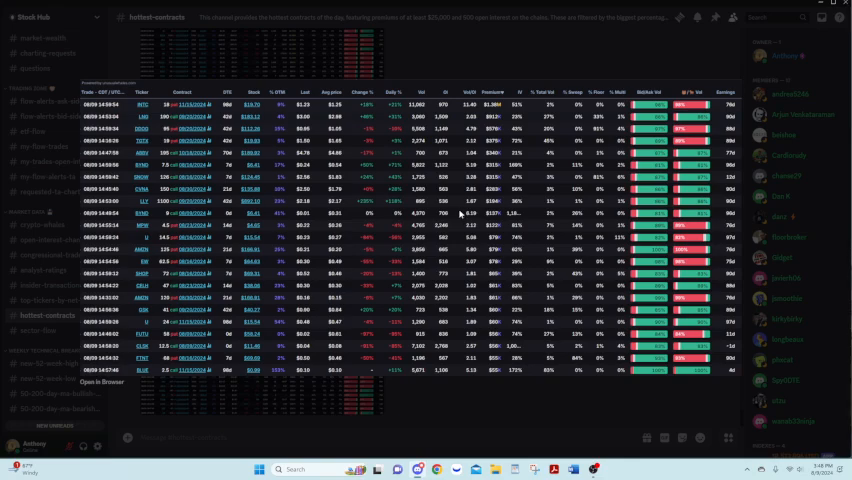
{"action": "mouse_move", "coordinate": [464, 52]}
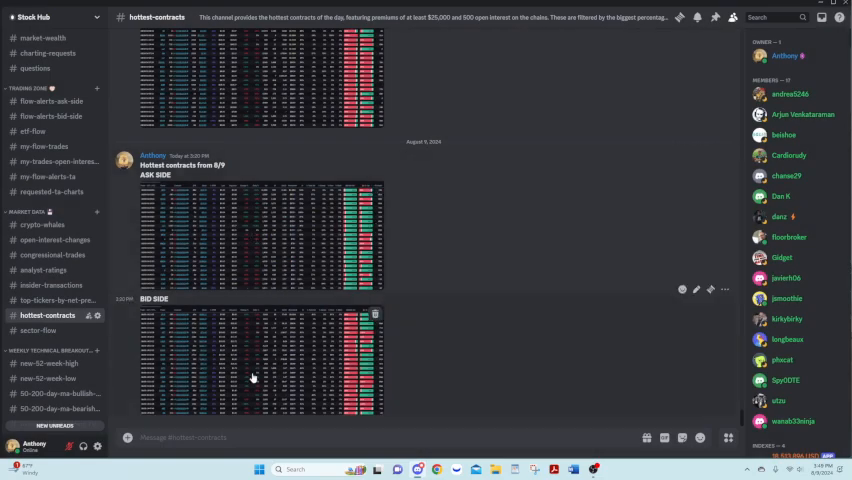
{"action": "left_click", "coordinate": [40, 330]}
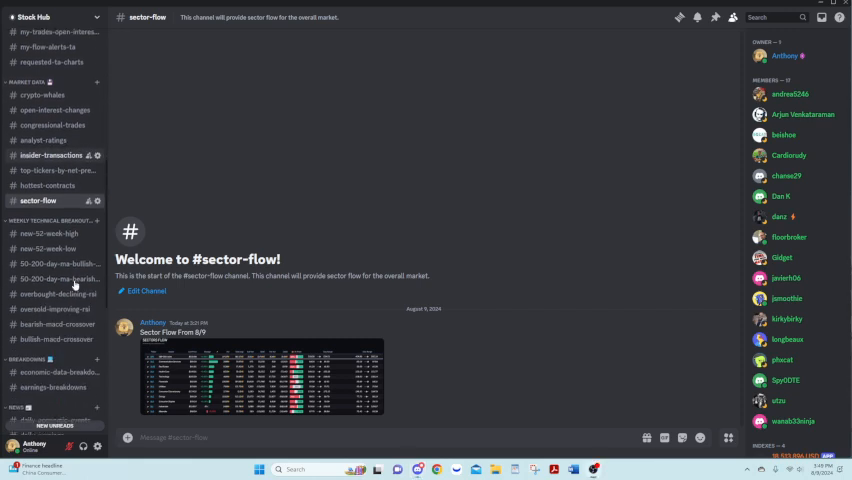
Visit new-52-week-high and the bullish and bearish 50/200-day MA crossover channels
{"action": "left_click", "coordinate": [44, 230]}
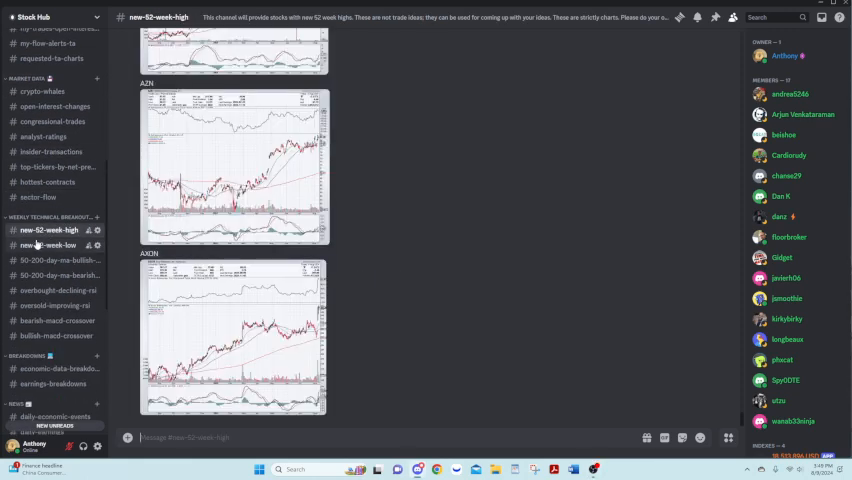
{"action": "mouse_move", "coordinate": [256, 340]}
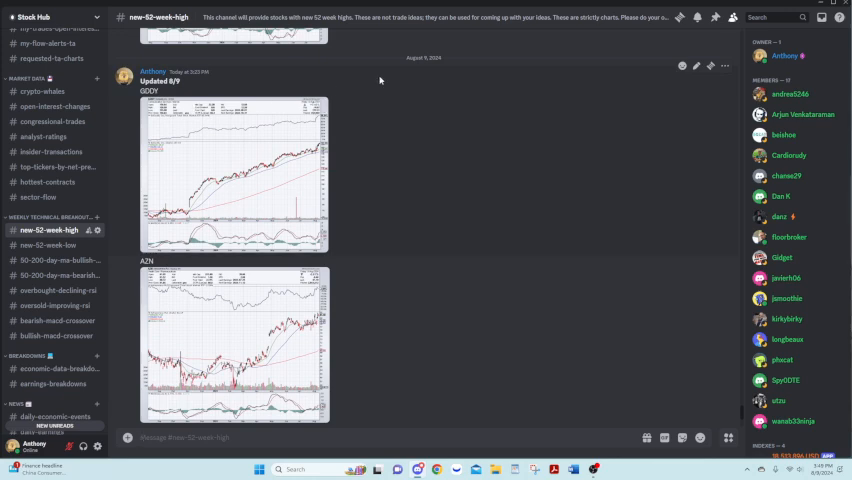
{"action": "mouse_move", "coordinate": [462, 78]}
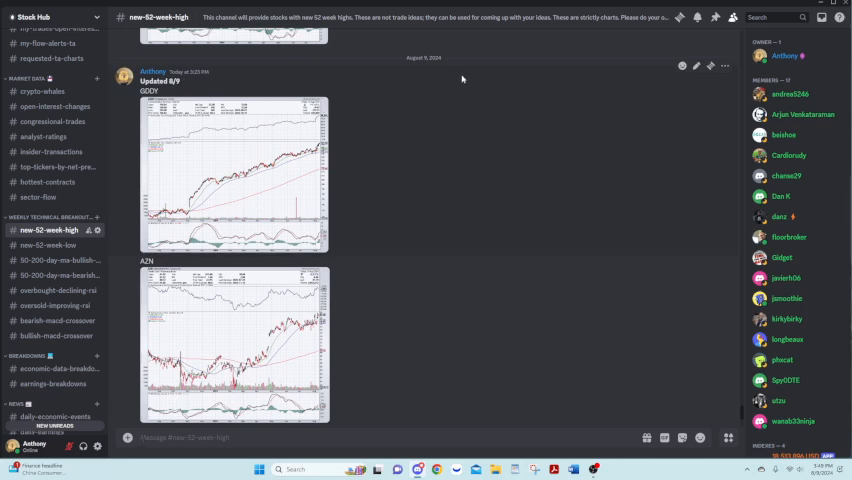
{"action": "mouse_move", "coordinate": [228, 152]}
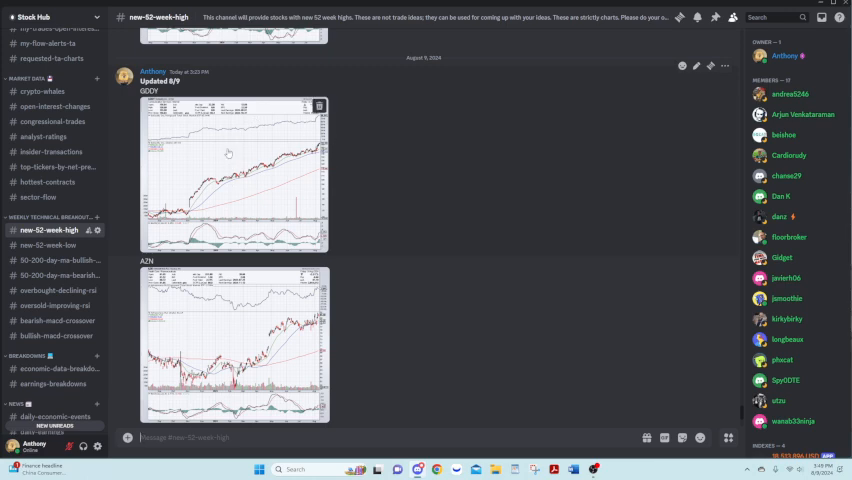
{"action": "mouse_move", "coordinate": [256, 198]}
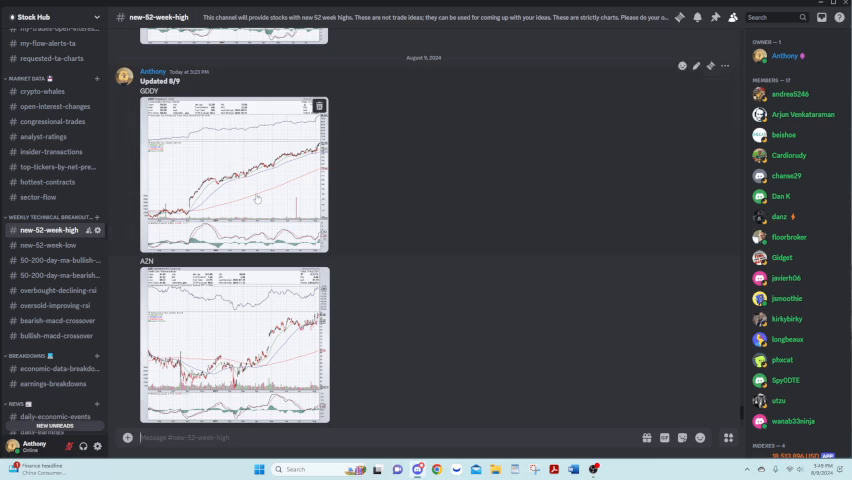
{"action": "left_click", "coordinate": [48, 244]}
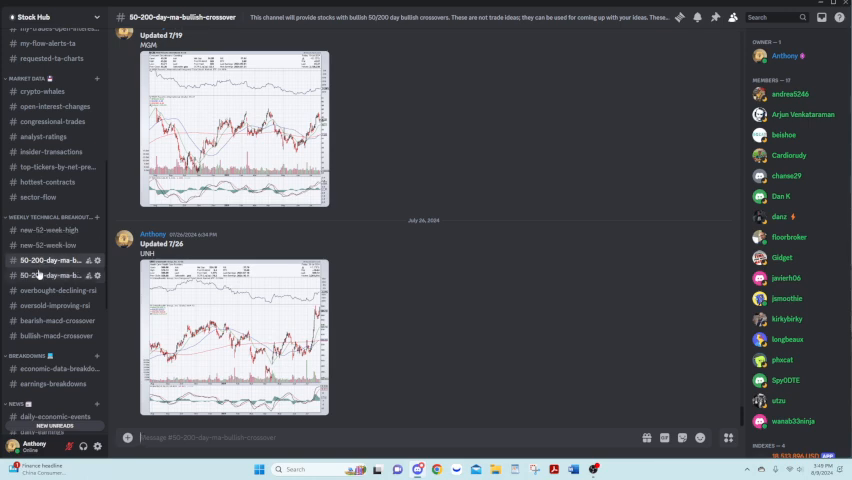
{"action": "left_click", "coordinate": [52, 274]}
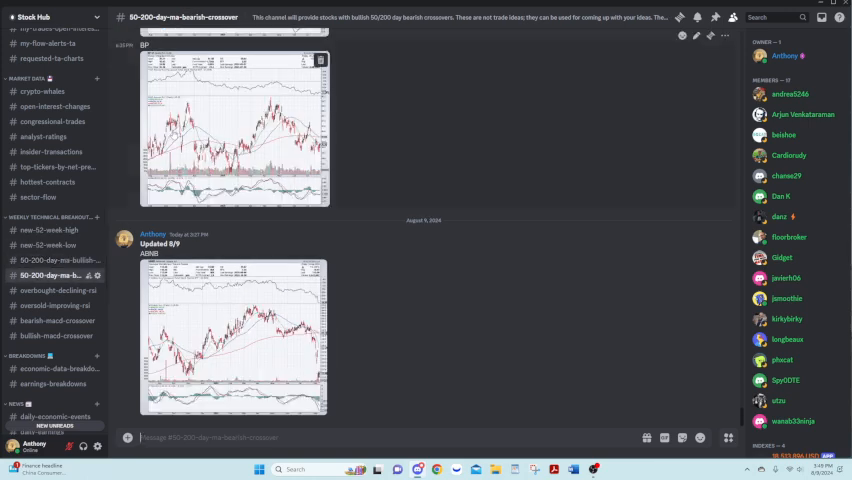
Continue through the overbought and oversold RSI channels to bullish-macd-crossover's chart posts
{"action": "left_click", "coordinate": [56, 290]}
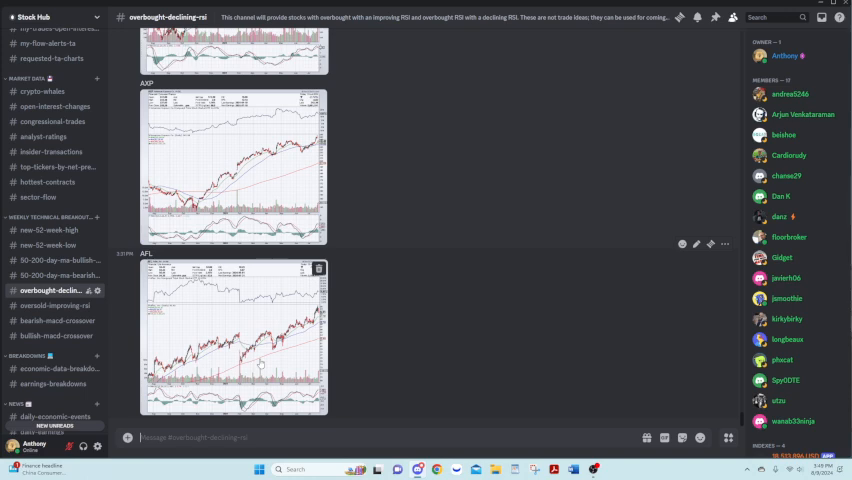
{"action": "left_click", "coordinate": [56, 292]}
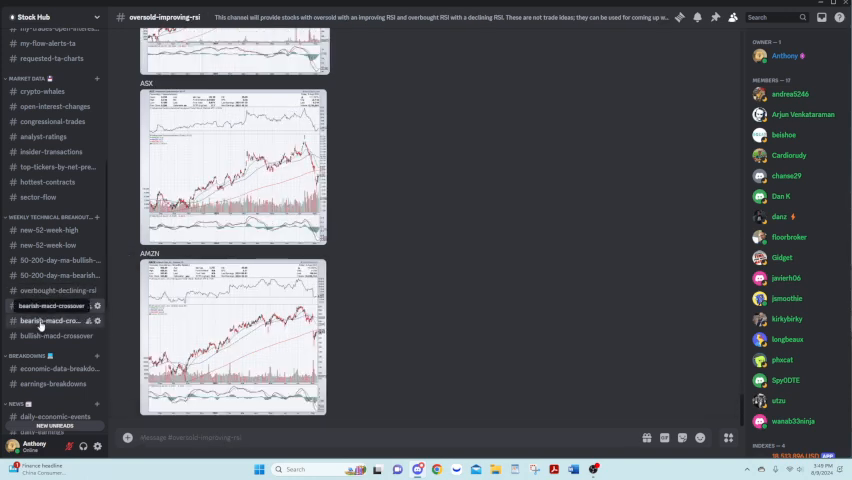
{"action": "left_click", "coordinate": [50, 320]}
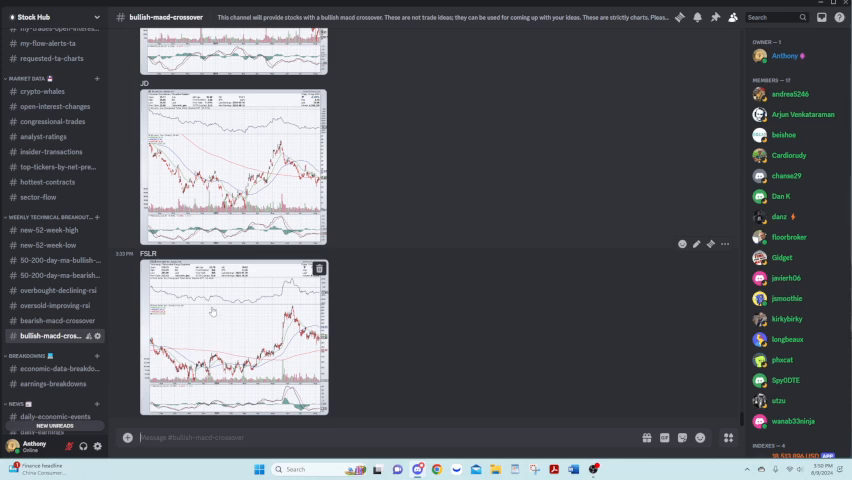
{"action": "scroll", "scroll_direction": "down", "scroll_amount": 3}
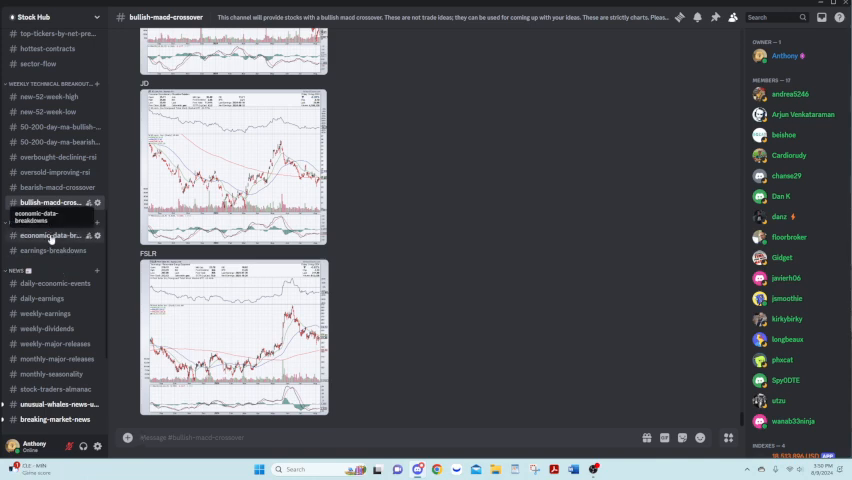
Read the economic-data-breakdown channel's jobless claims post to its summary, then move to earnings-breakdowns
{"action": "left_click", "coordinate": [56, 236]}
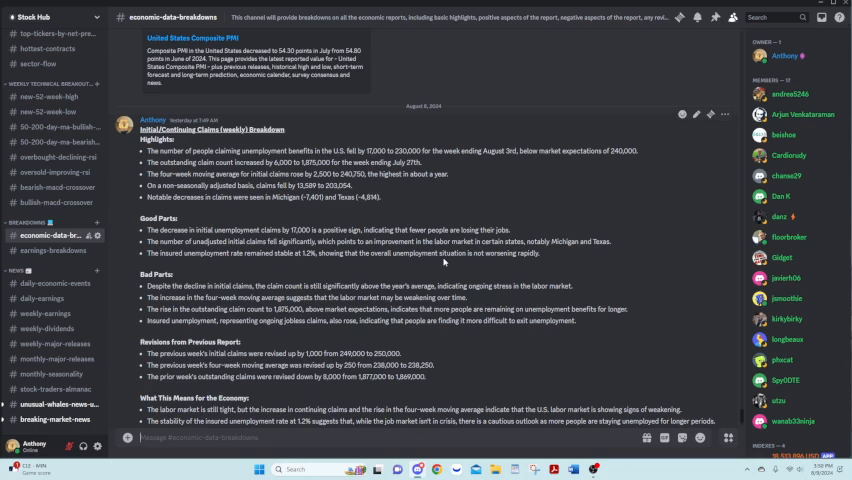
{"action": "scroll", "scroll_direction": "down", "scroll_amount": 3}
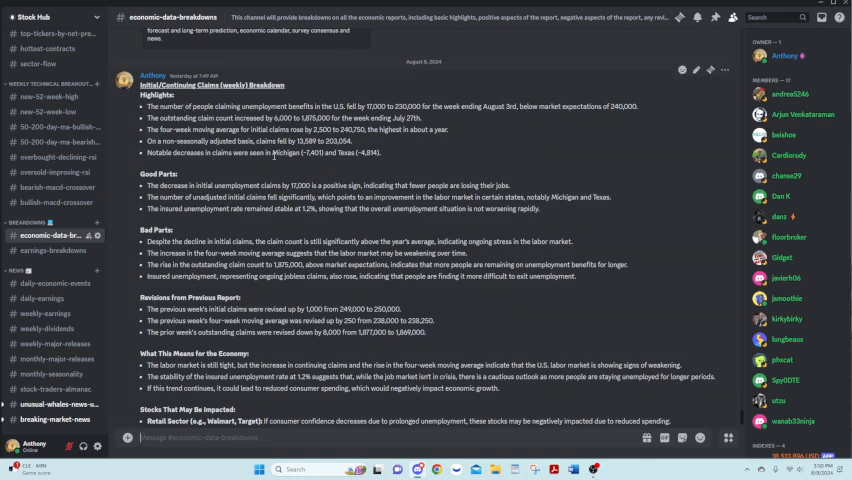
{"action": "mouse_move", "coordinate": [304, 170]}
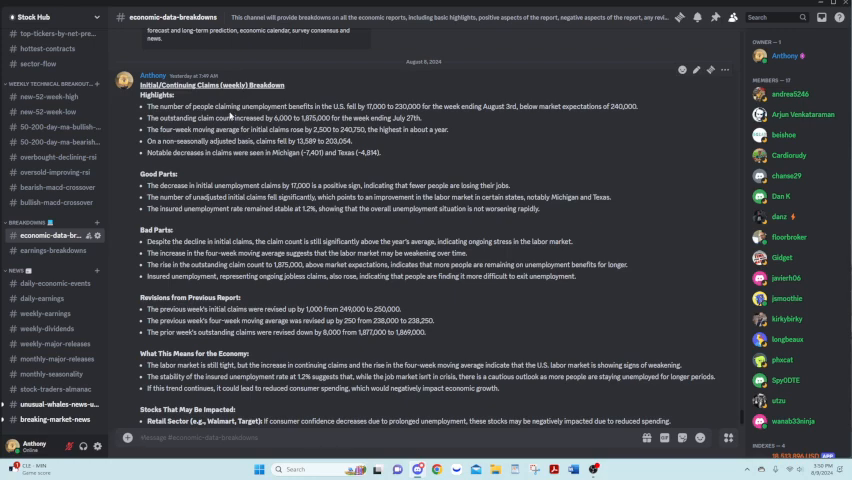
{"action": "scroll", "scroll_direction": "down", "scroll_amount": 3}
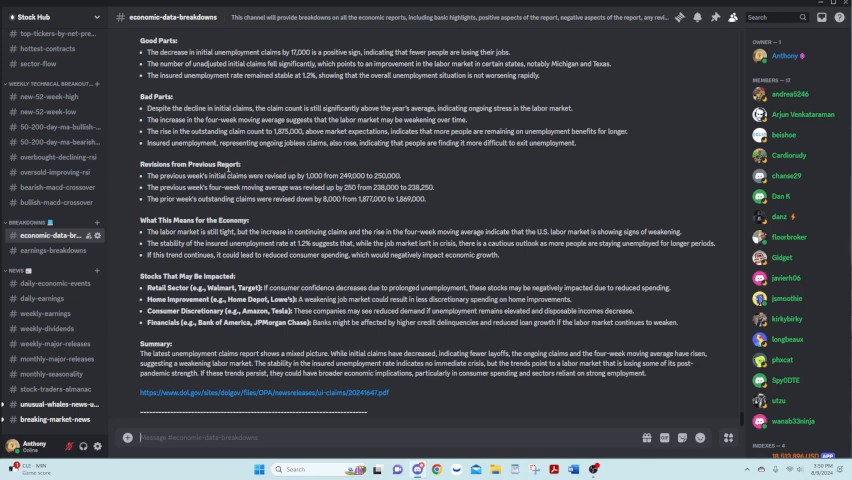
{"action": "mouse_move", "coordinate": [168, 256]}
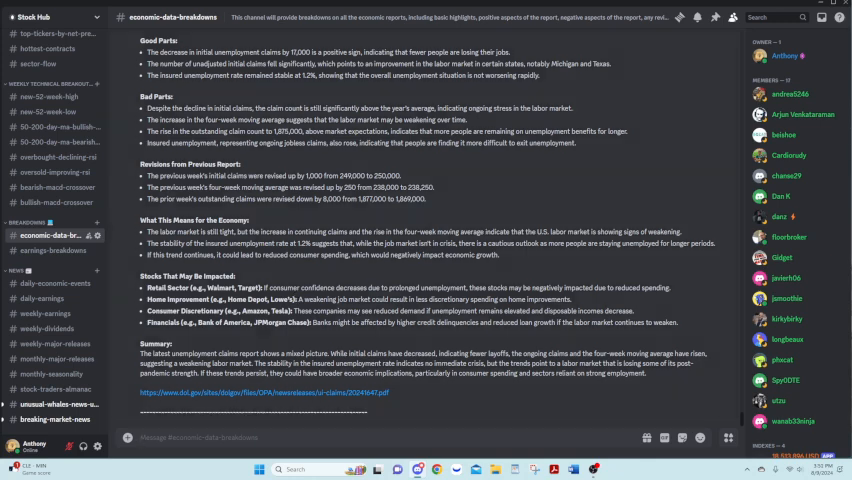
{"action": "left_click", "coordinate": [50, 250]}
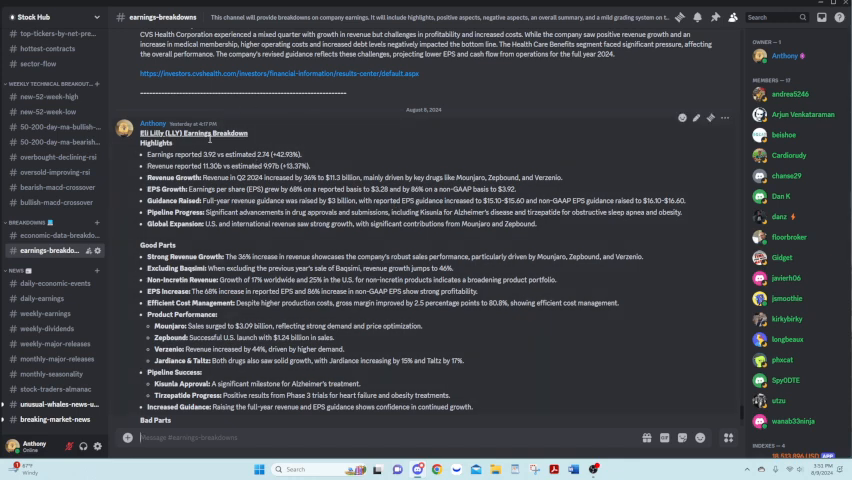
{"action": "mouse_move", "coordinate": [280, 144]}
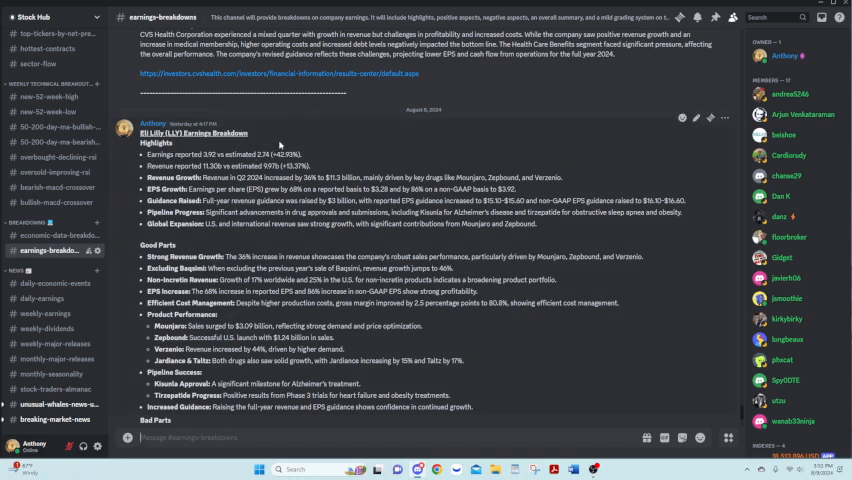
Read the earnings breakdown post down to its Summary section, then move to daily-economic-events
{"action": "scroll", "scroll_direction": "down", "scroll_amount": 3}
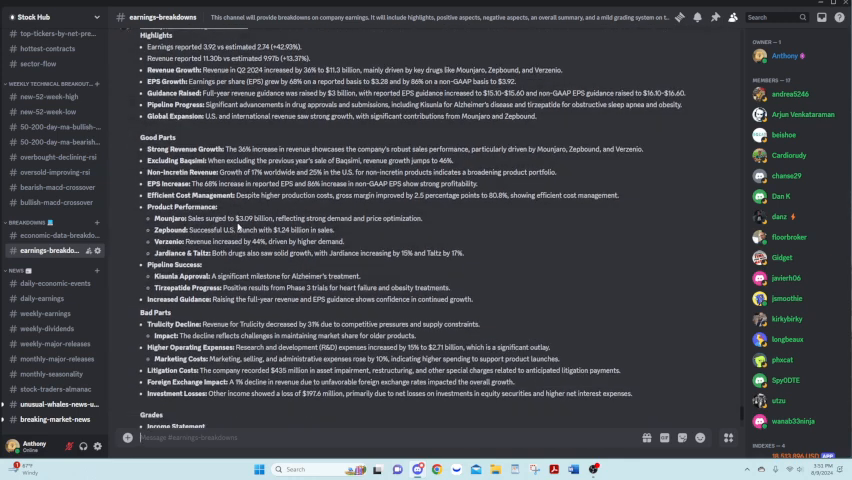
{"action": "scroll", "scroll_direction": "down", "scroll_amount": 3}
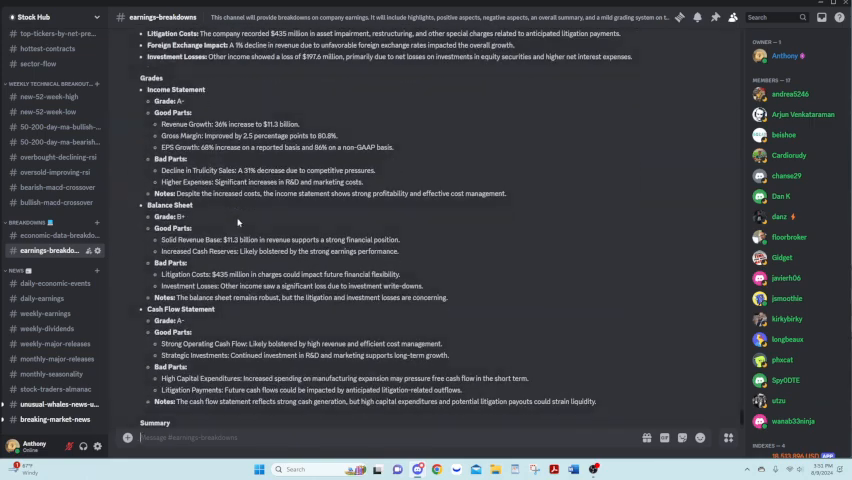
{"action": "scroll", "scroll_direction": "down", "scroll_amount": 3}
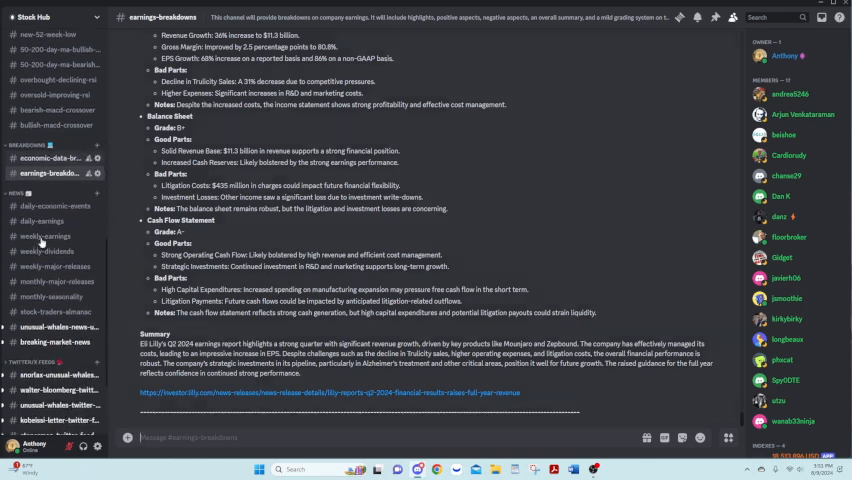
{"action": "left_click", "coordinate": [52, 194]}
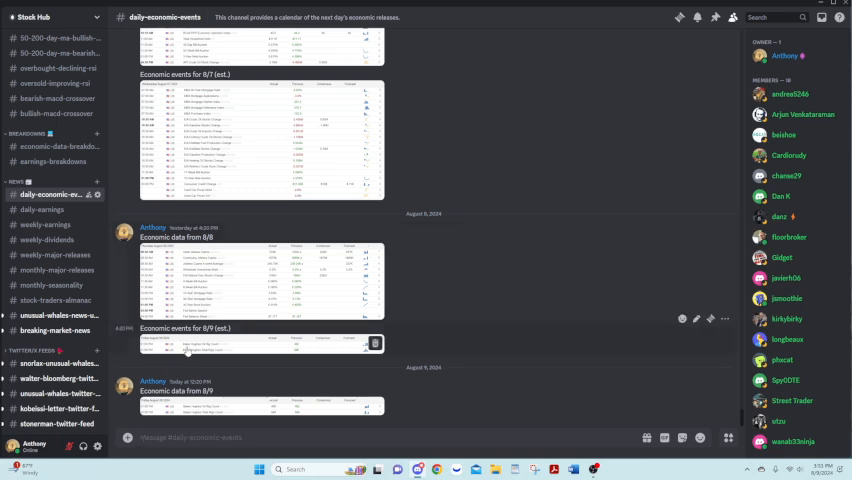
Look over the daily-earnings tables, then move to the weekly-earnings channel
{"action": "left_click", "coordinate": [42, 210]}
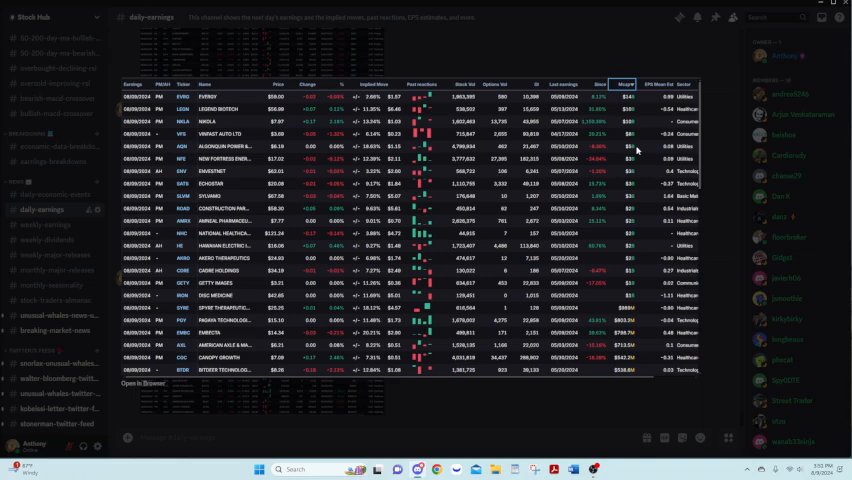
{"action": "mouse_move", "coordinate": [568, 62]}
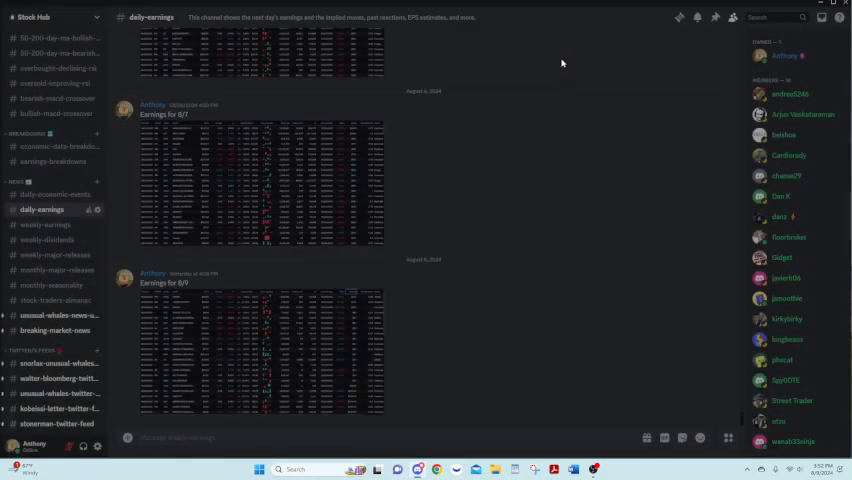
{"action": "left_click", "coordinate": [48, 224]}
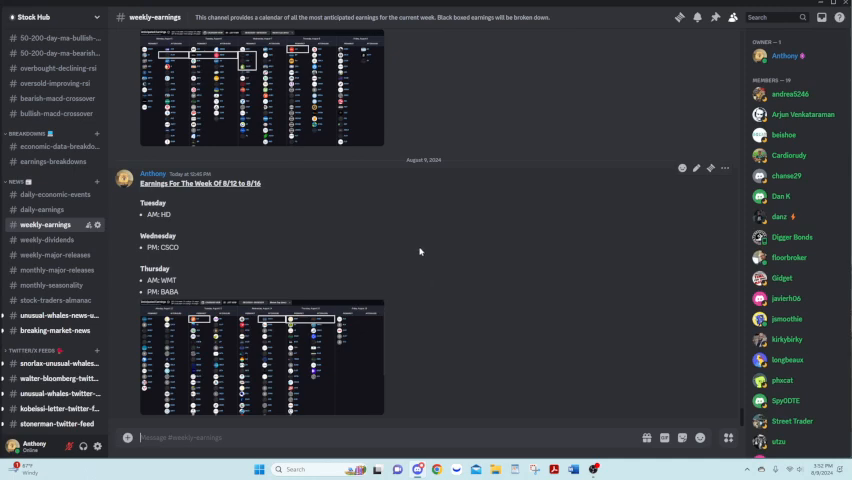
{"action": "mouse_move", "coordinate": [368, 240]}
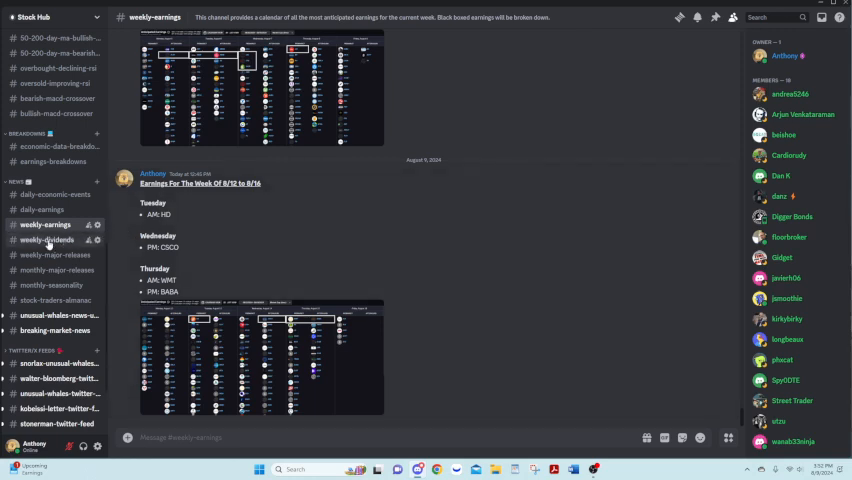
Browse the weekly-major-releases and monthly-major-releases posts, then land on monthly-seasonality
{"action": "left_click", "coordinate": [48, 240]}
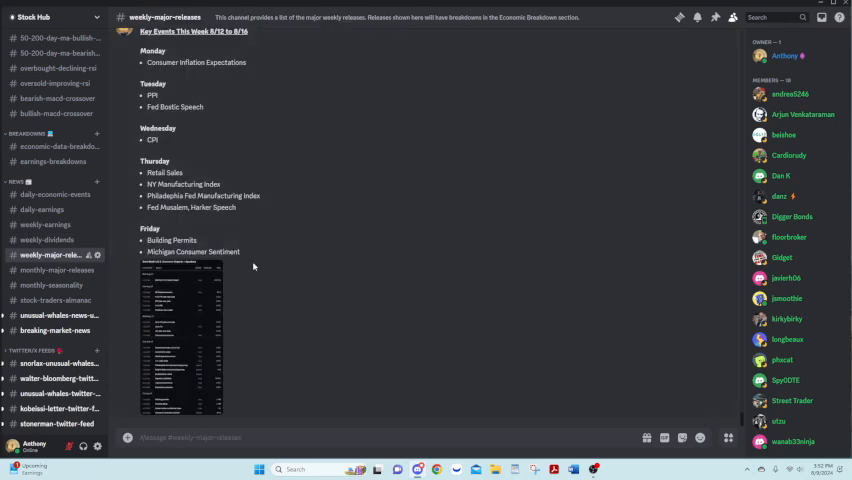
{"action": "mouse_move", "coordinate": [324, 288]}
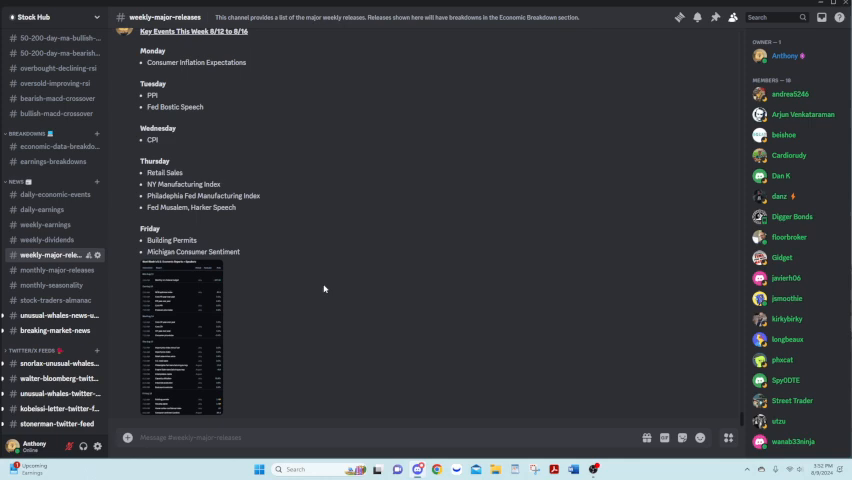
{"action": "scroll", "scroll_direction": "down", "scroll_amount": 3}
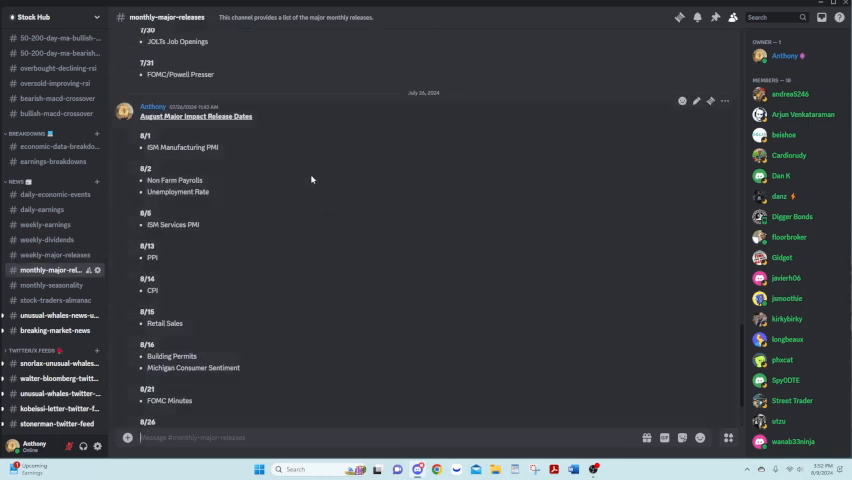
{"action": "mouse_move", "coordinate": [212, 144]}
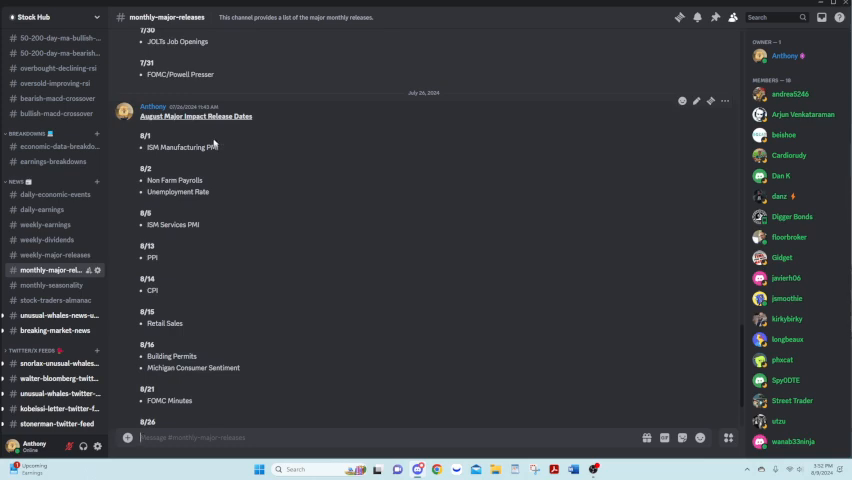
{"action": "scroll", "scroll_direction": "down", "scroll_amount": 3}
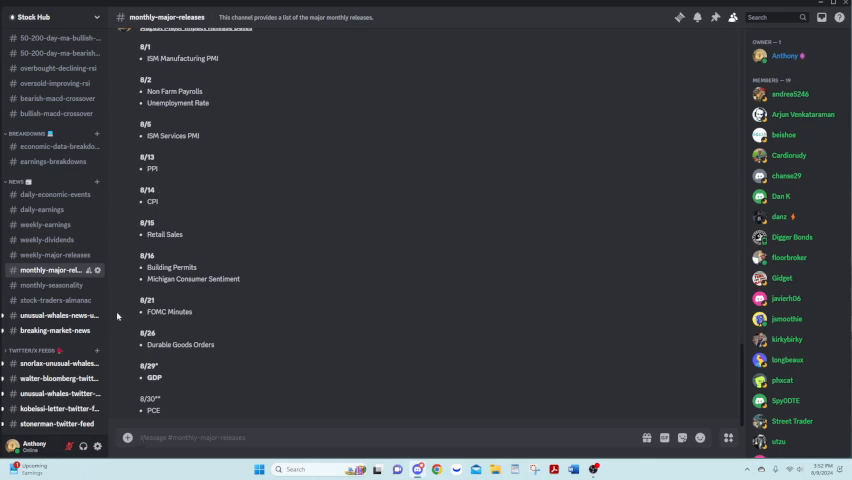
{"action": "left_click", "coordinate": [56, 284]}
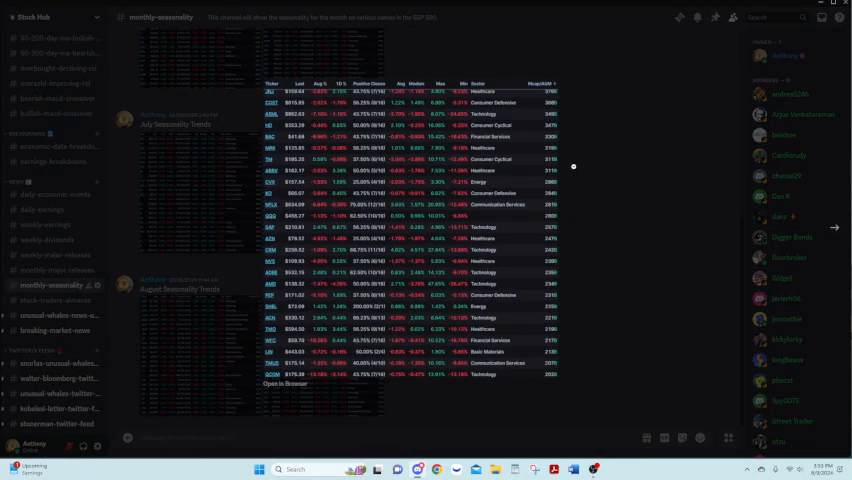
Visit the stock-traders-almanac channel, then the unusual-whales-news-updates feed
{"action": "left_click", "coordinate": [52, 300]}
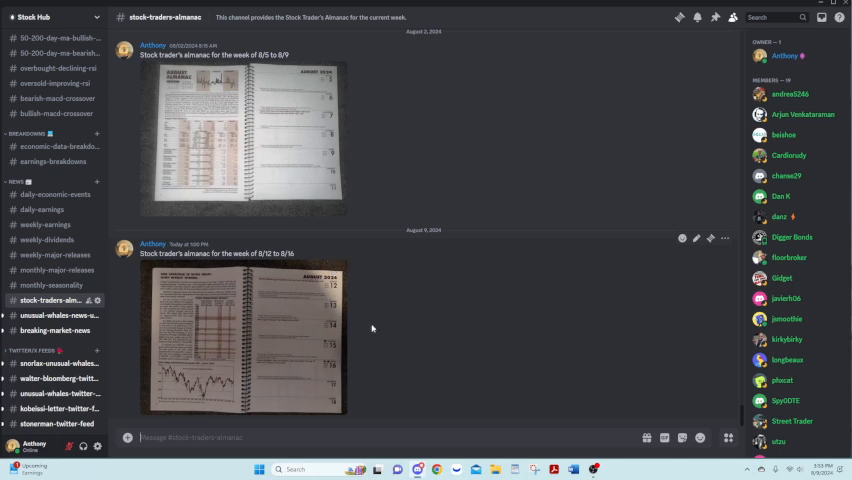
{"action": "left_click", "coordinate": [56, 316]}
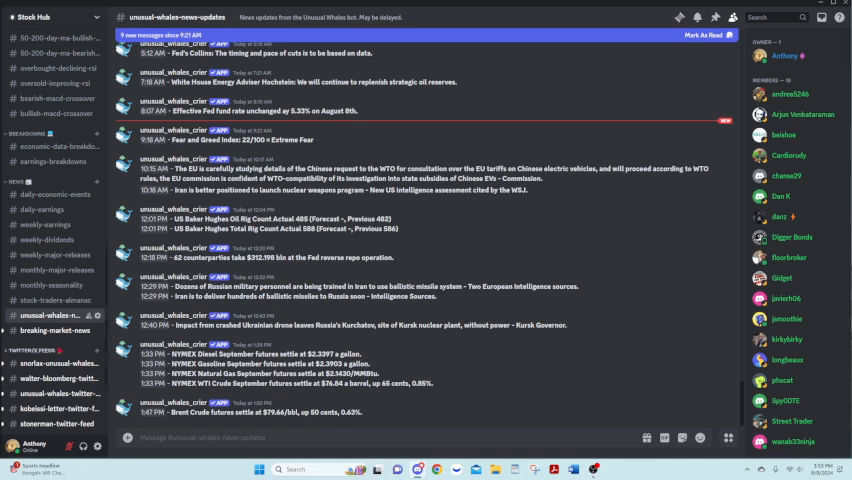
Visit breaking-market-news and the Walter Bloomberg and Unusual Whales twitter feeds, ending in downloadable-guides
{"action": "left_click", "coordinate": [62, 328]}
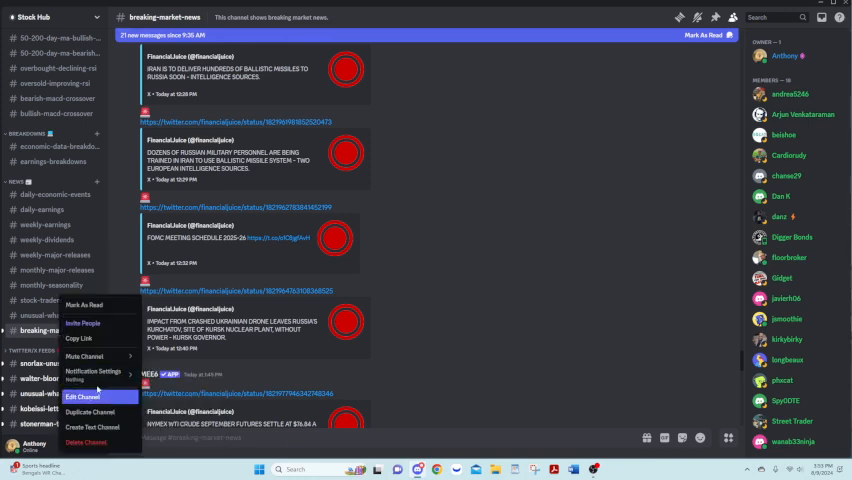
{"action": "left_click", "coordinate": [92, 372]}
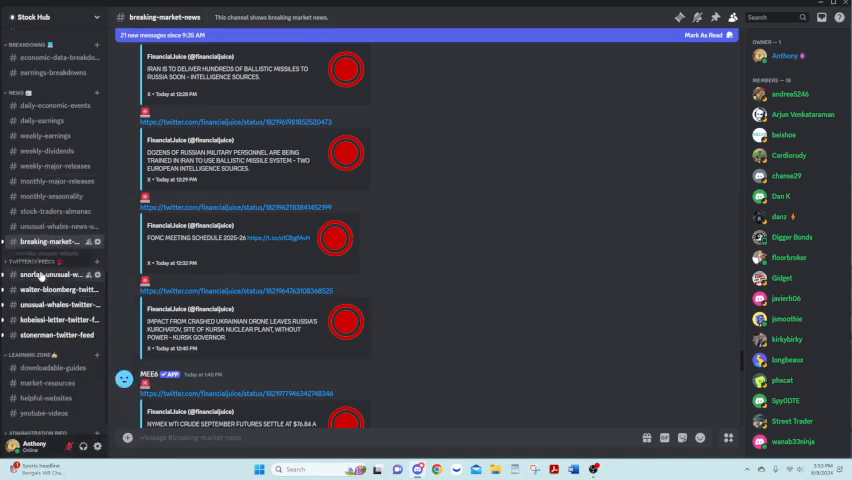
{"action": "left_click", "coordinate": [52, 274]}
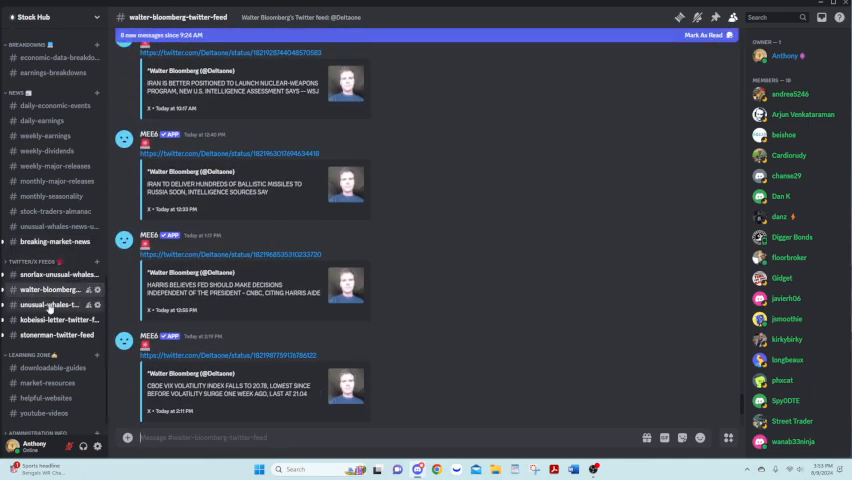
{"action": "left_click", "coordinate": [56, 300]}
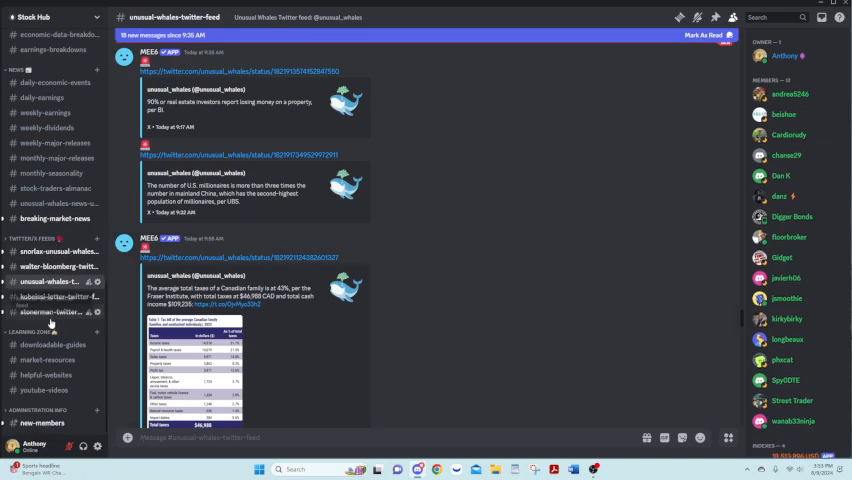
{"action": "left_click", "coordinate": [50, 344]}
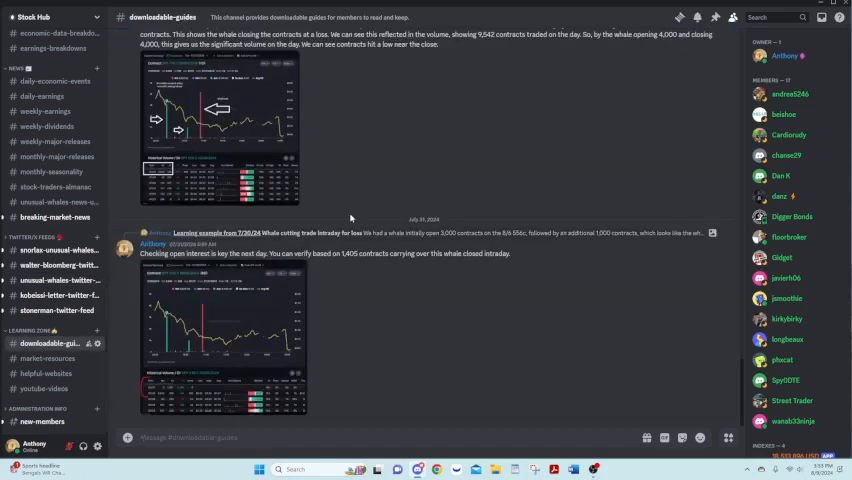
Browse down through the downloadable-guides whale trade chart posts
{"action": "scroll", "scroll_direction": "down", "scroll_amount": 3}
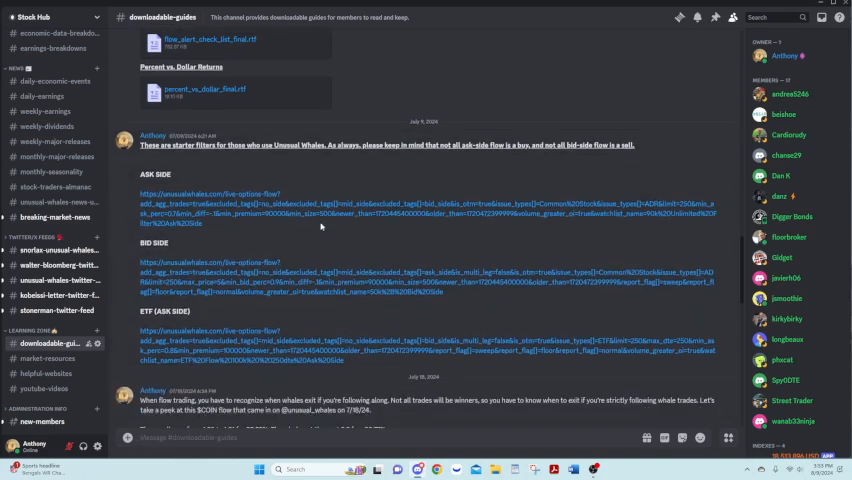
{"action": "scroll", "scroll_direction": "down", "scroll_amount": 3}
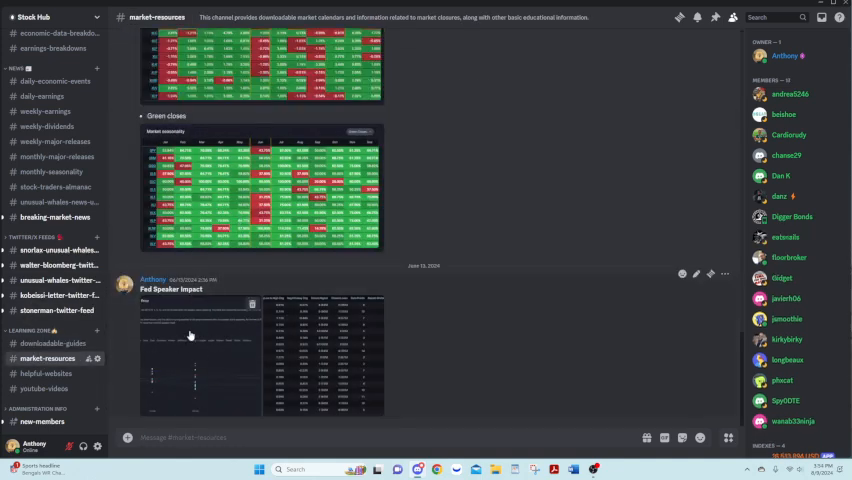
{"action": "scroll", "scroll_direction": "down", "scroll_amount": 3}
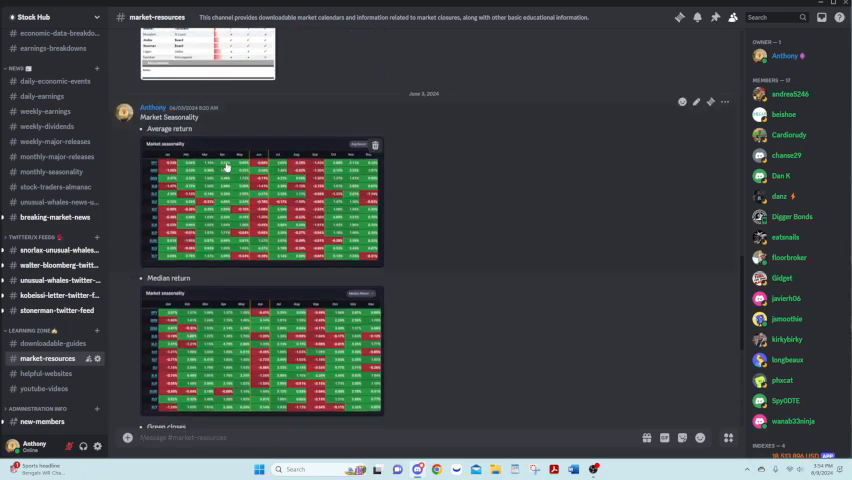
{"action": "mouse_move", "coordinate": [638, 126]}
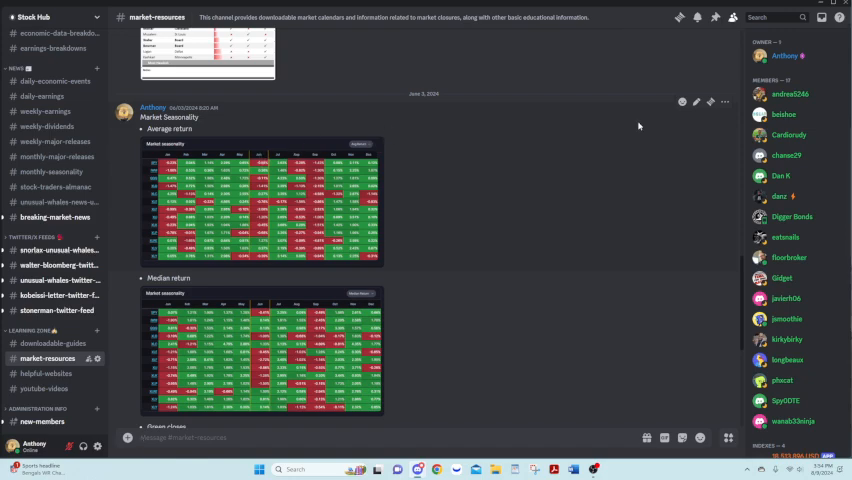
Look through market-resources and helpful-websites, then land in main-chat
{"action": "left_click", "coordinate": [710, 102]}
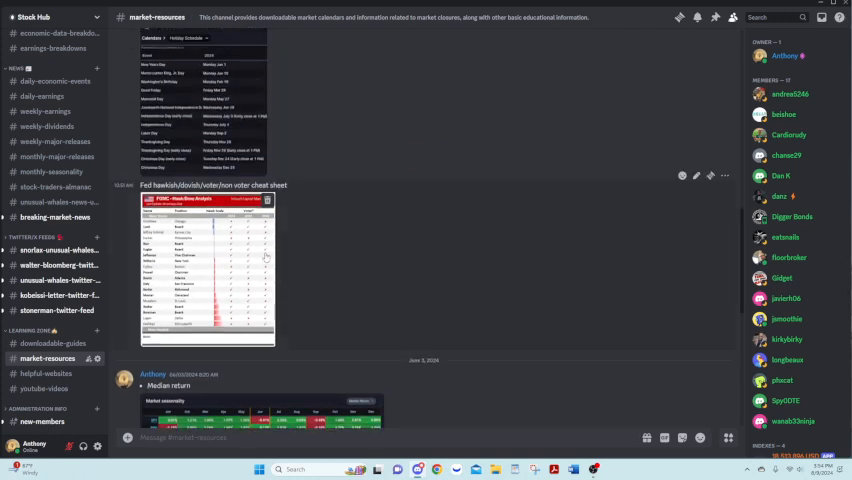
{"action": "scroll", "scroll_direction": "down", "scroll_amount": 3}
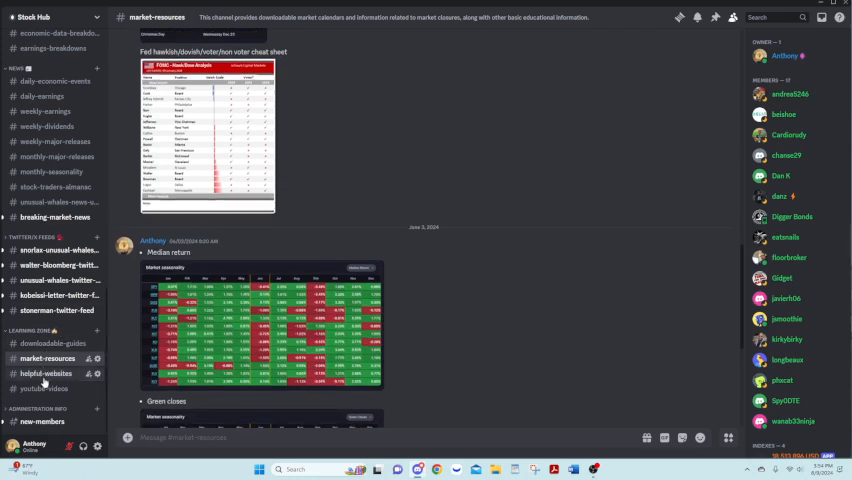
{"action": "left_click", "coordinate": [48, 372]}
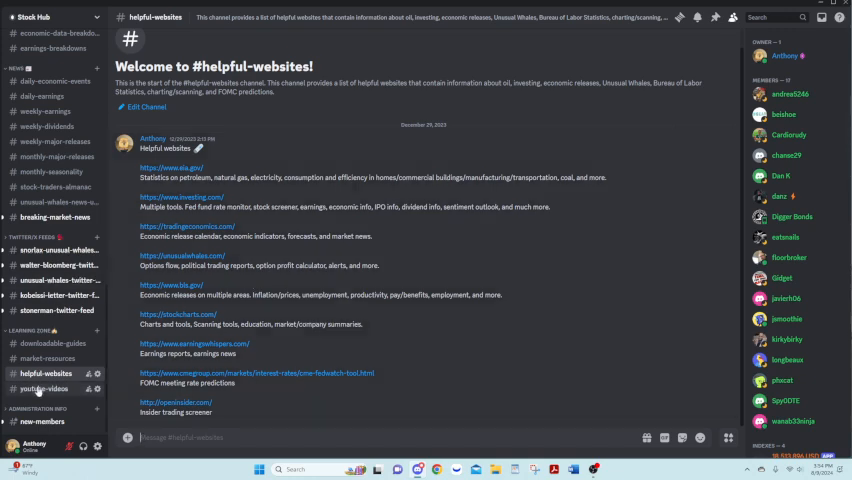
{"action": "left_click", "coordinate": [44, 388]}
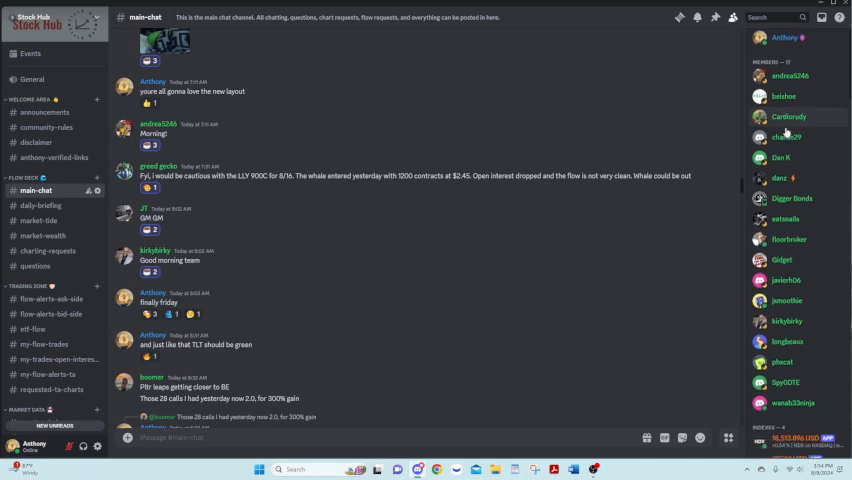
Scroll the main-chat member list, then start a slash command to list the available bot commands
{"action": "scroll", "scroll_direction": "down", "scroll_amount": 3}
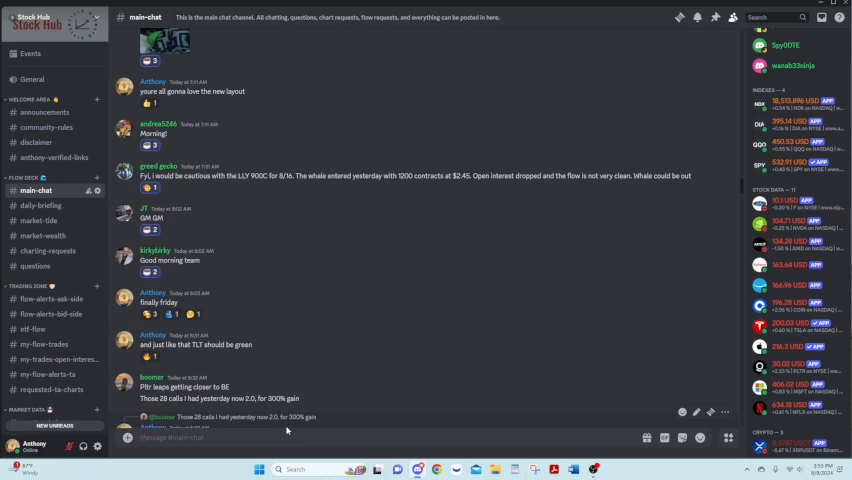
{"action": "type", "text": "/"}
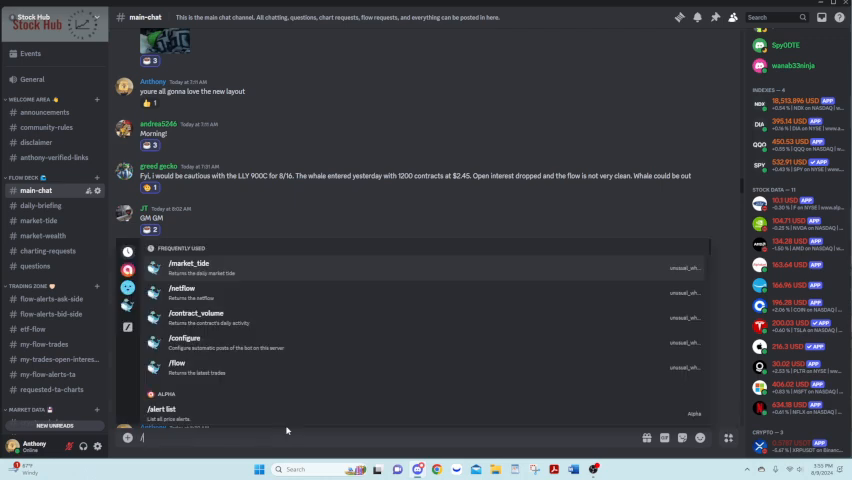
{"action": "mouse_move", "coordinate": [292, 336]}
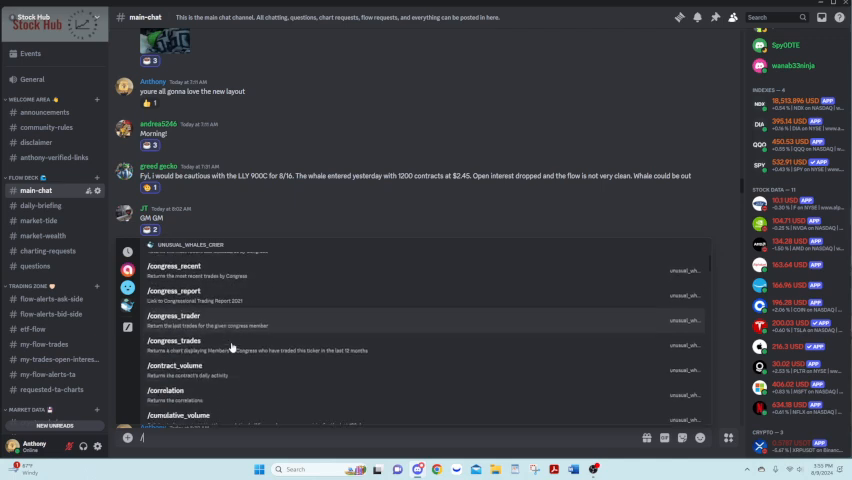
Send the Unusual Whales market_tide command so the bot posts its Market Tide chart
{"action": "scroll", "scroll_direction": "down", "scroll_amount": 3}
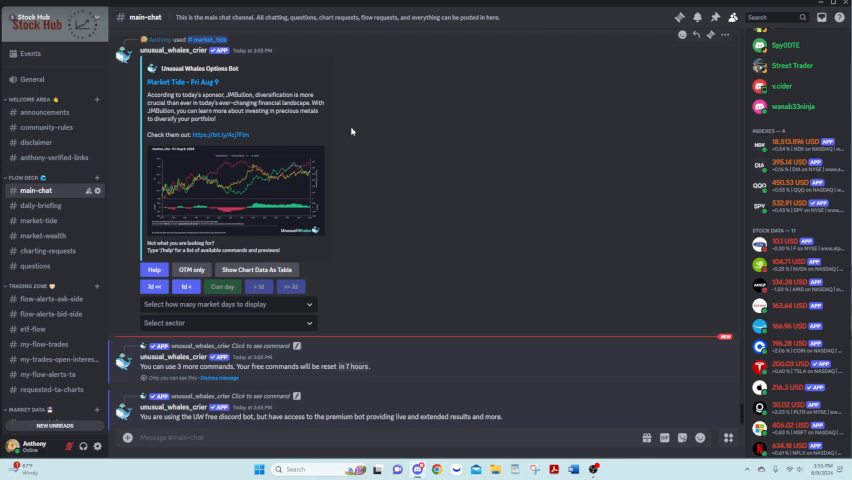
{"action": "mouse_move", "coordinate": [304, 282]}
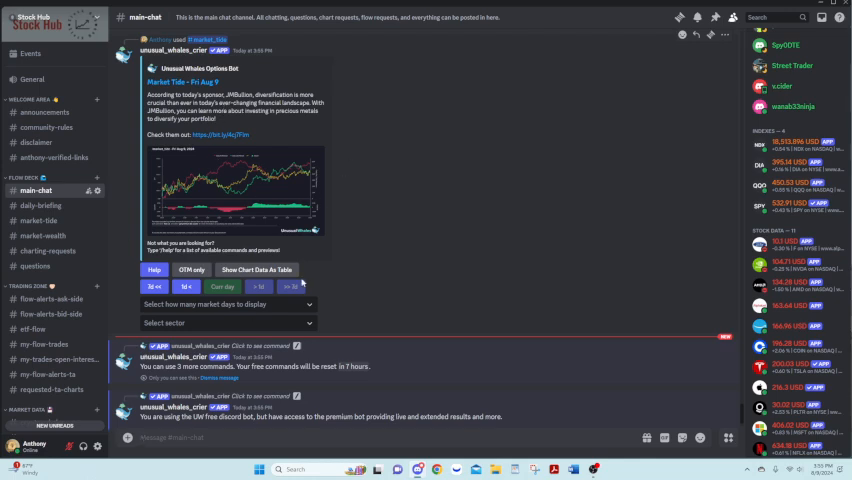